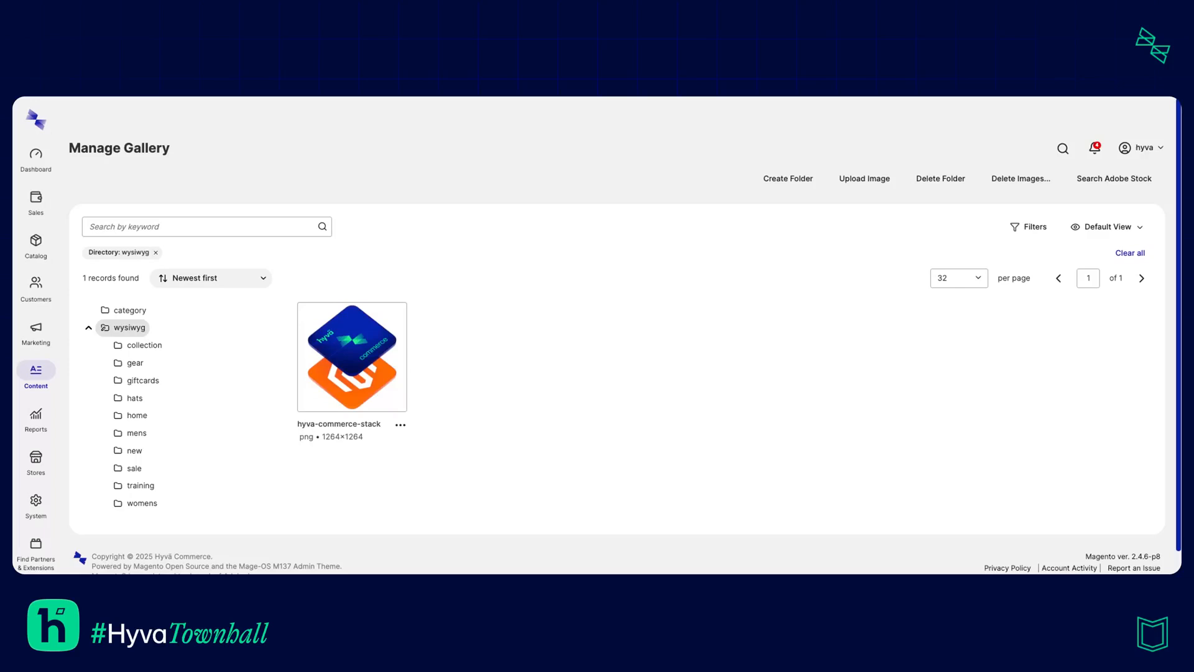
mouse_move(738, 232)
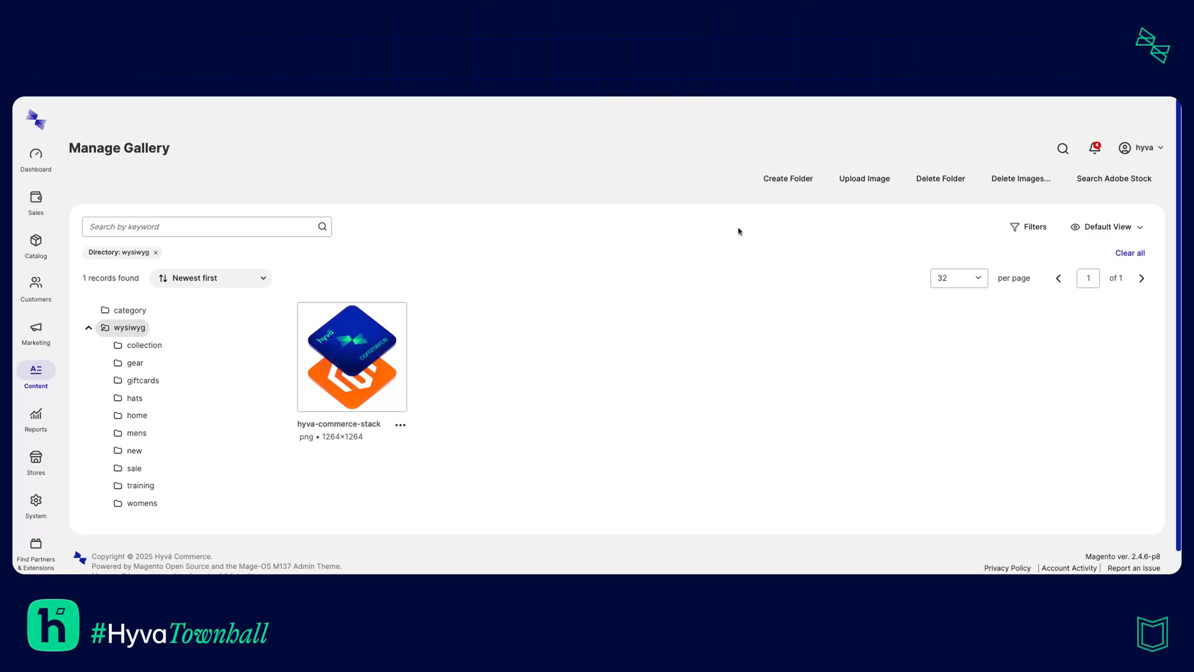
mouse_move(582, 396)
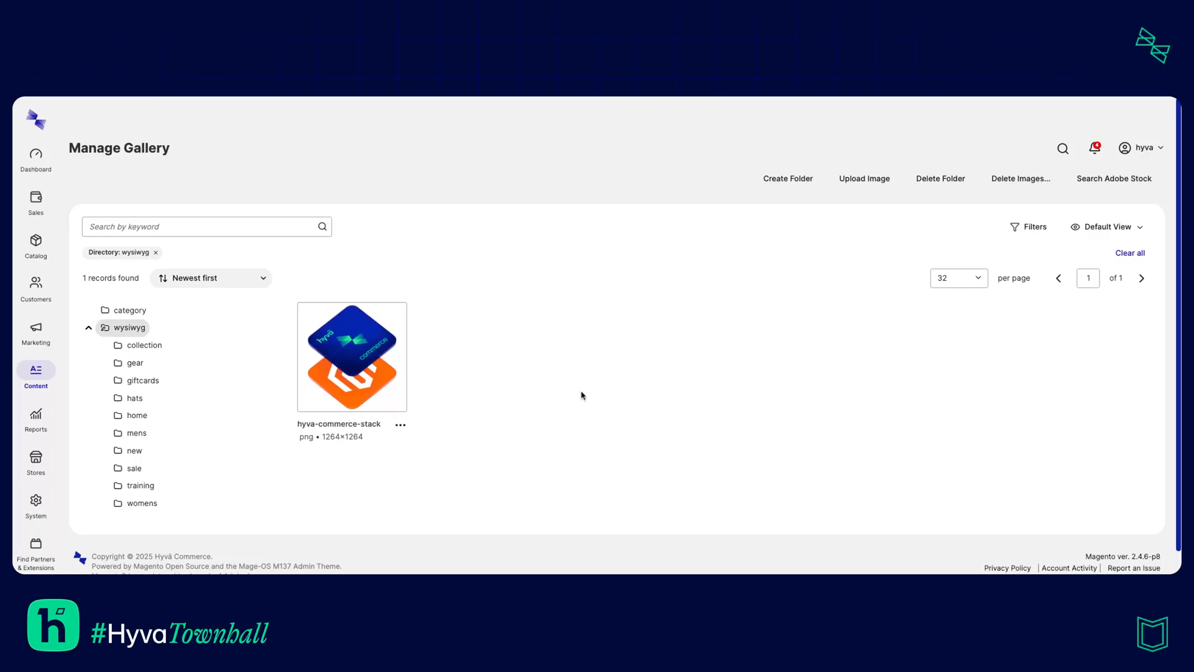
mouse_move(673, 424)
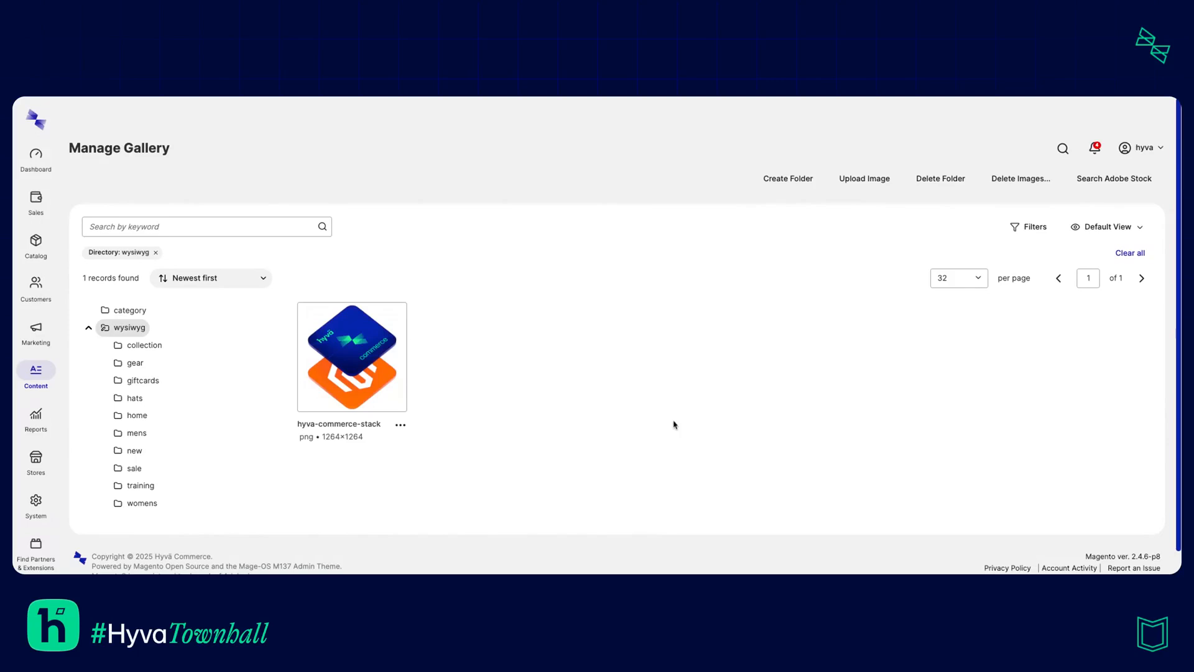
mouse_move(511, 378)
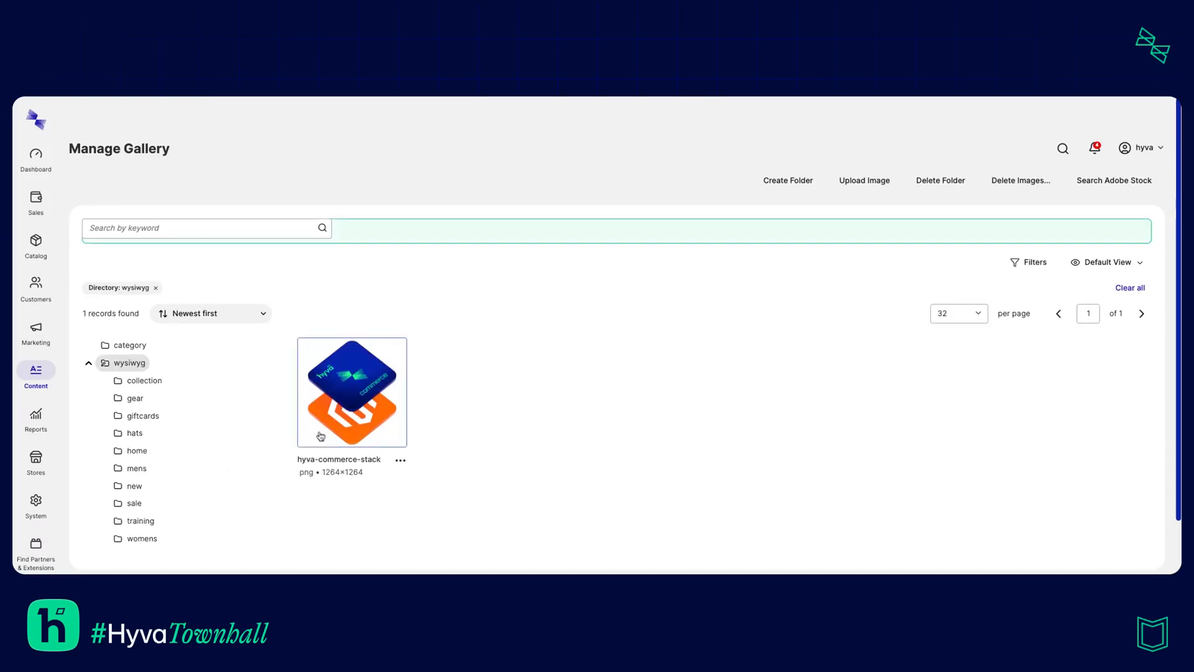
Show the action menu for the woman-in-field photo inside the hats folder
left_click(134, 433)
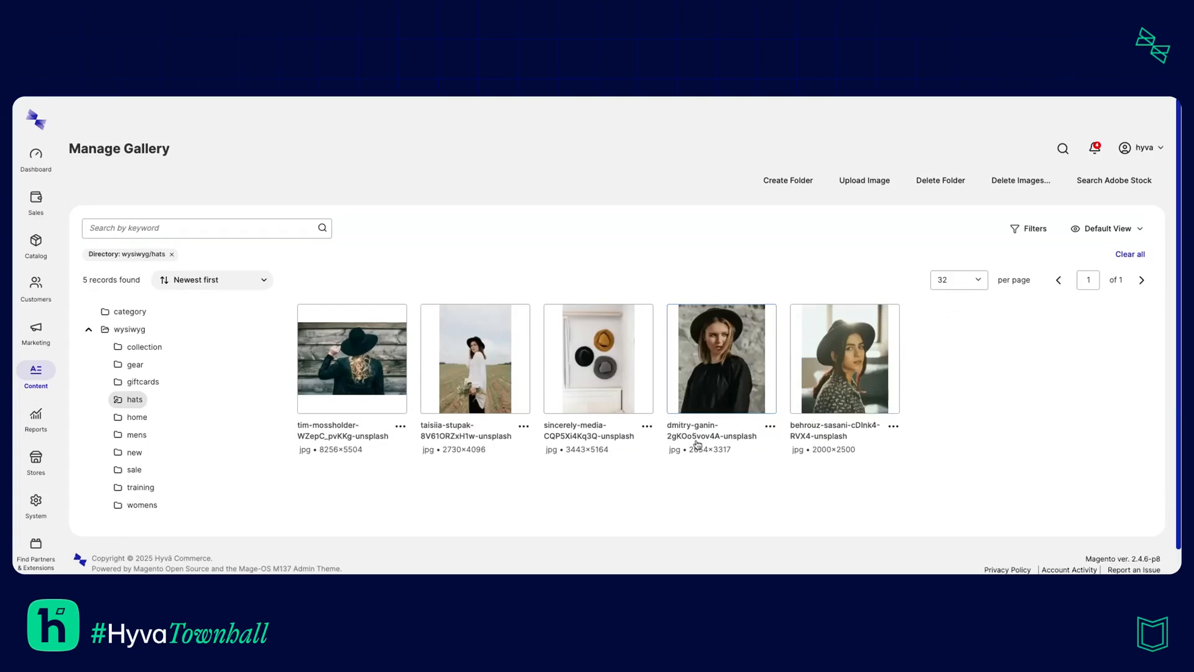
mouse_move(603, 544)
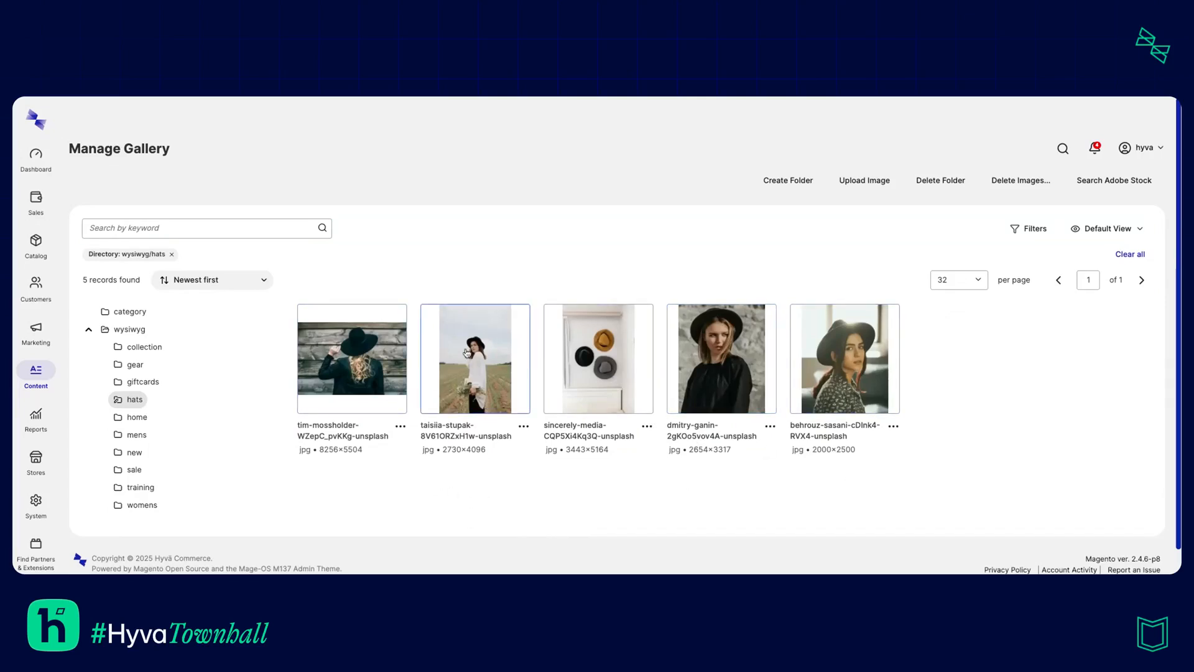
left_click(523, 427)
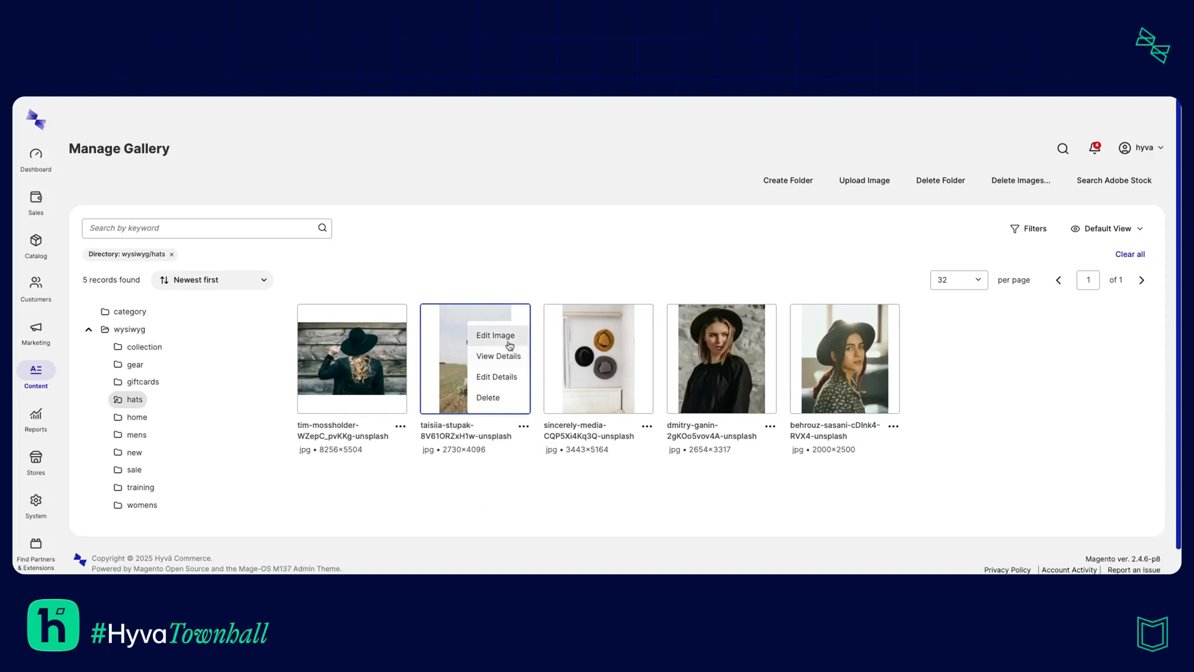
Crop the photo with the Hyva Theme > Product > Product page 700×700px preset
left_click(495, 334)
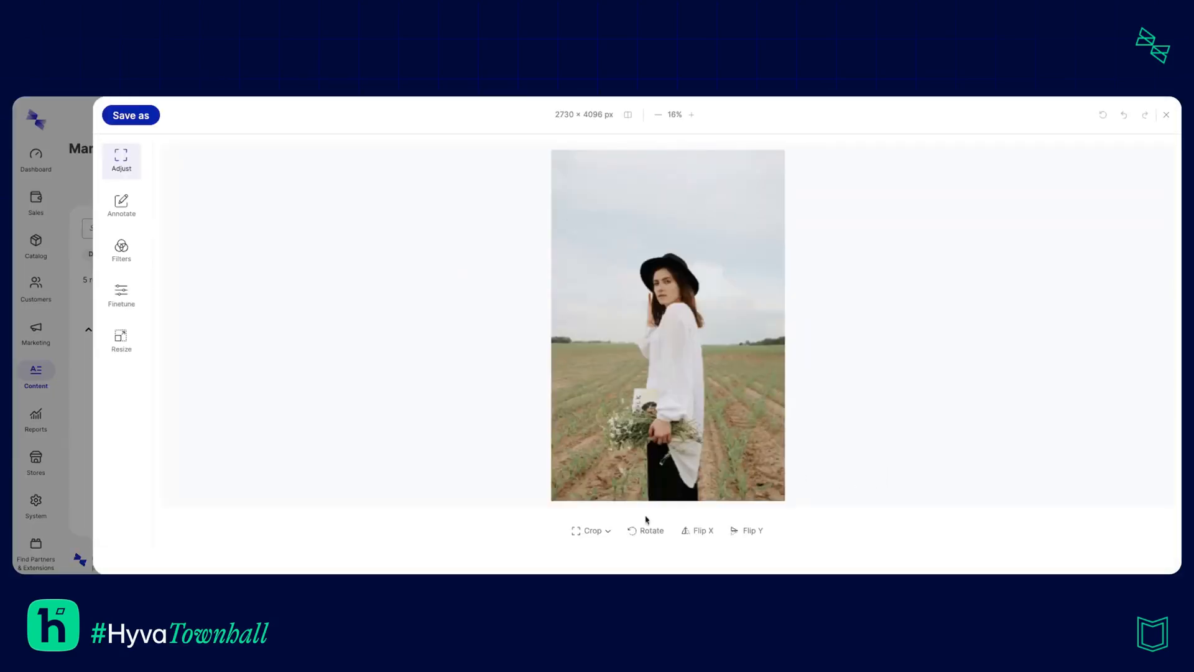
left_click(591, 530)
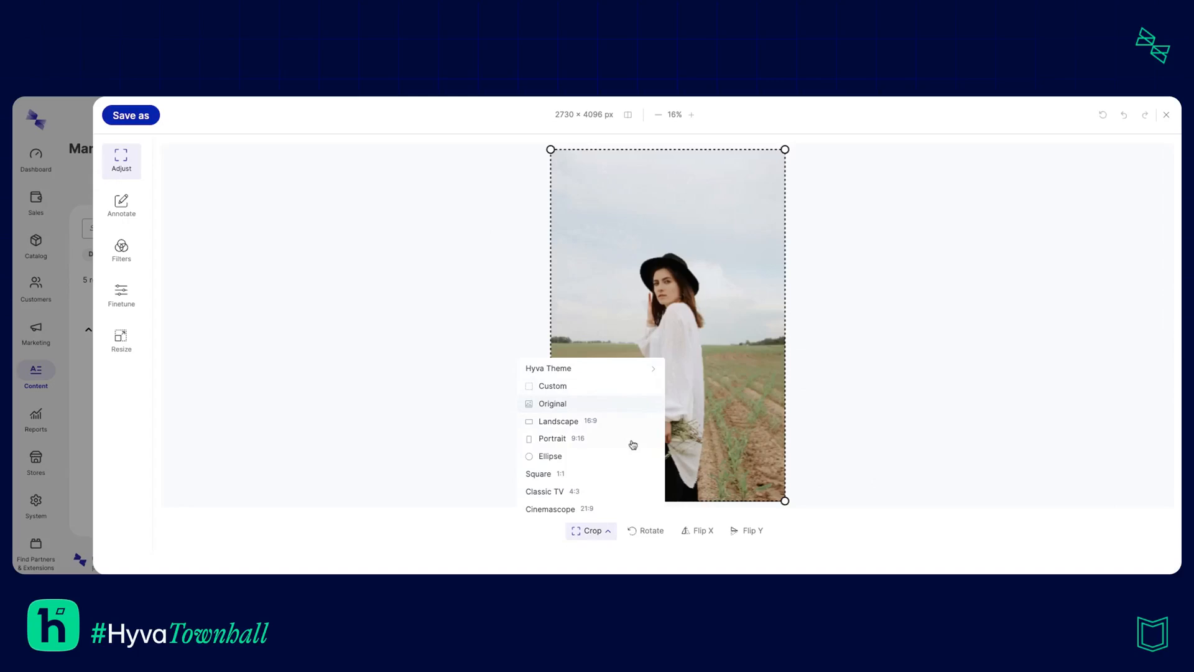
mouse_move(574, 392)
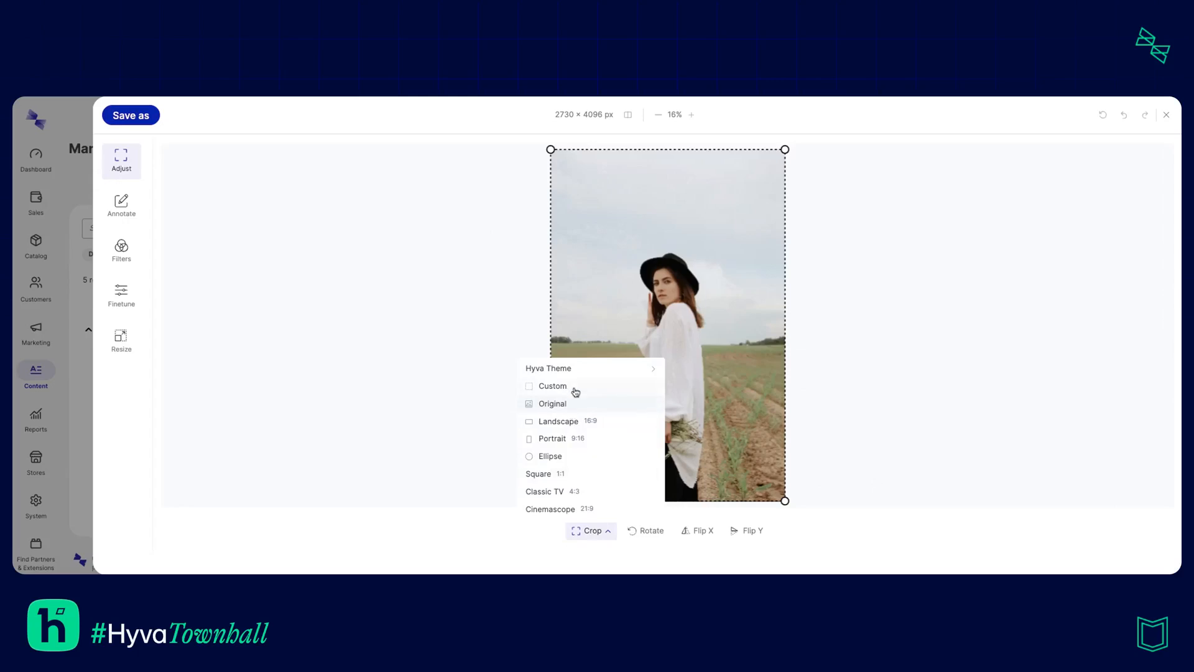
left_click(551, 385)
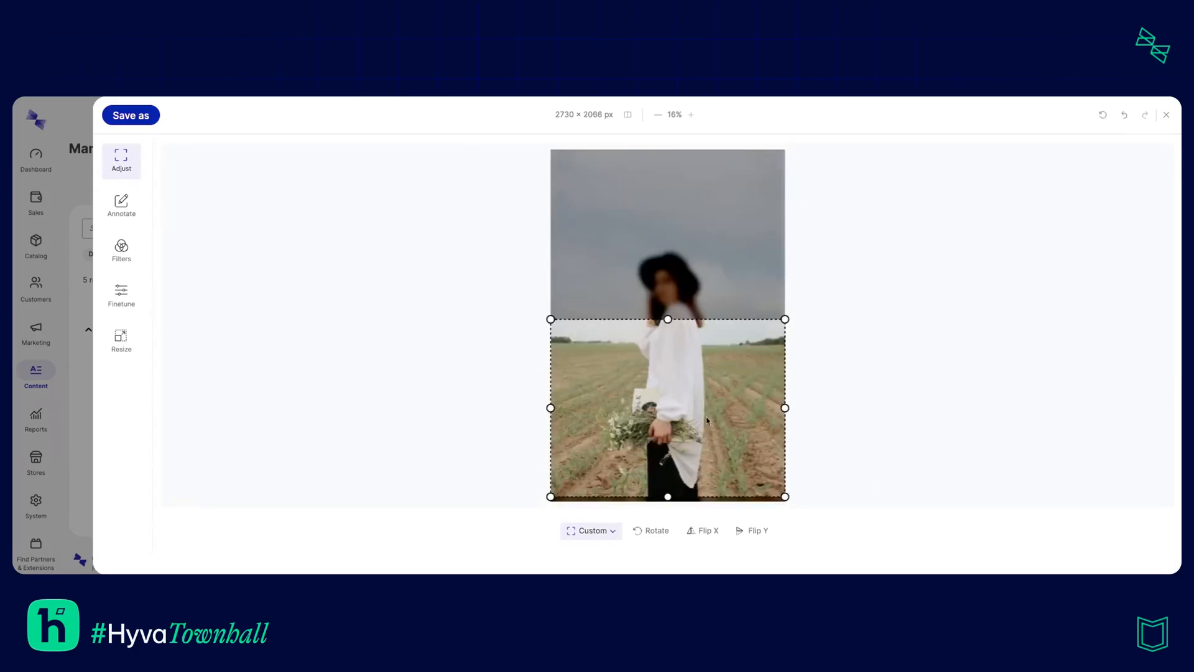
left_click(589, 529)
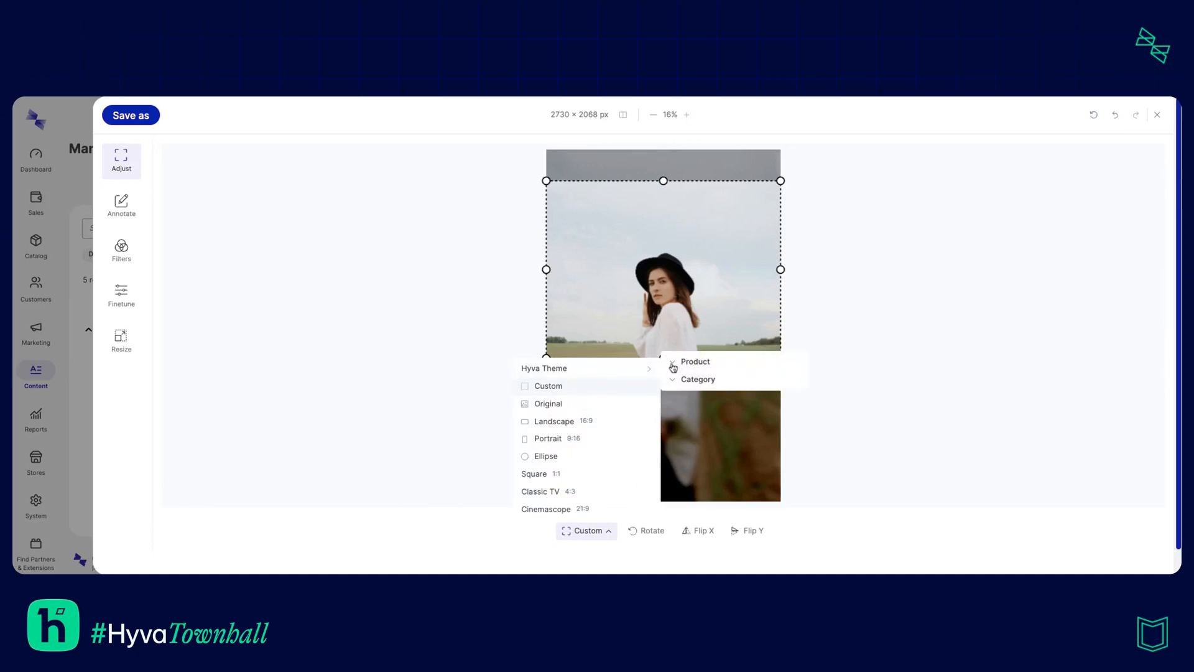
left_click(694, 362)
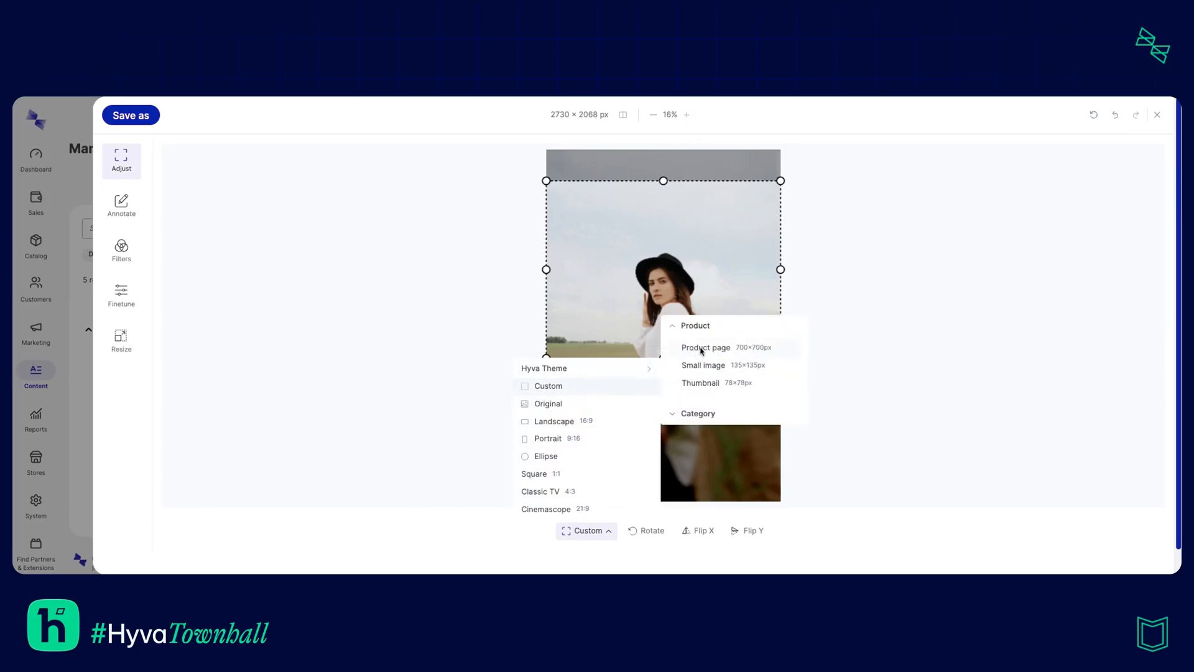
mouse_move(756, 354)
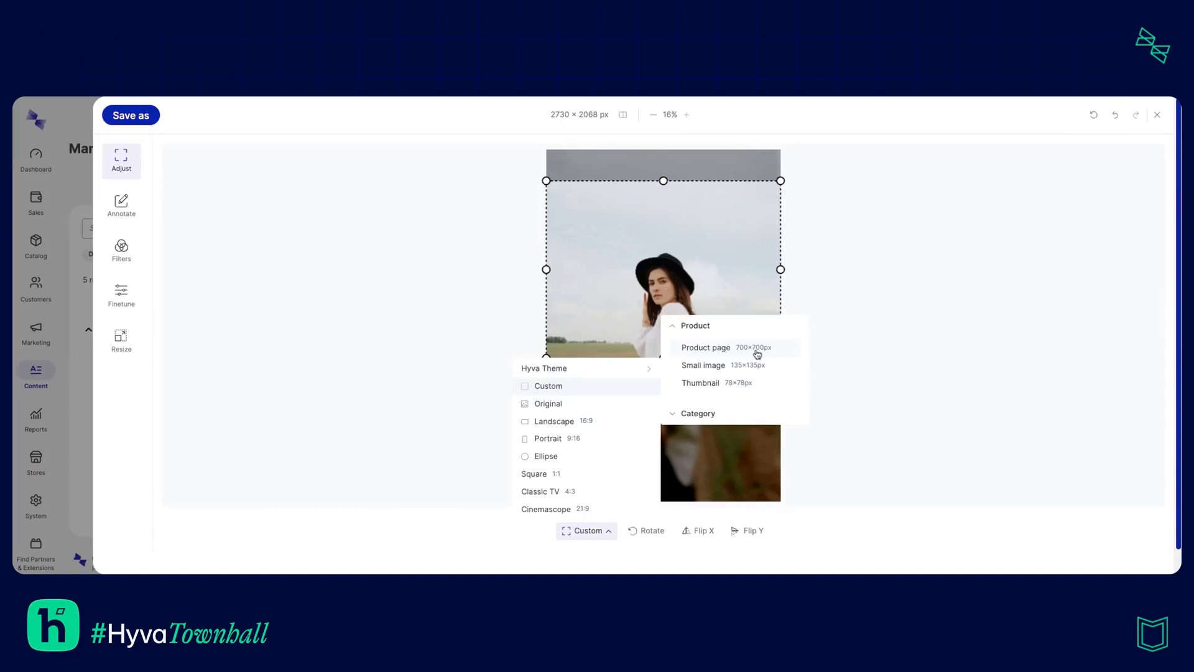
left_click(707, 347)
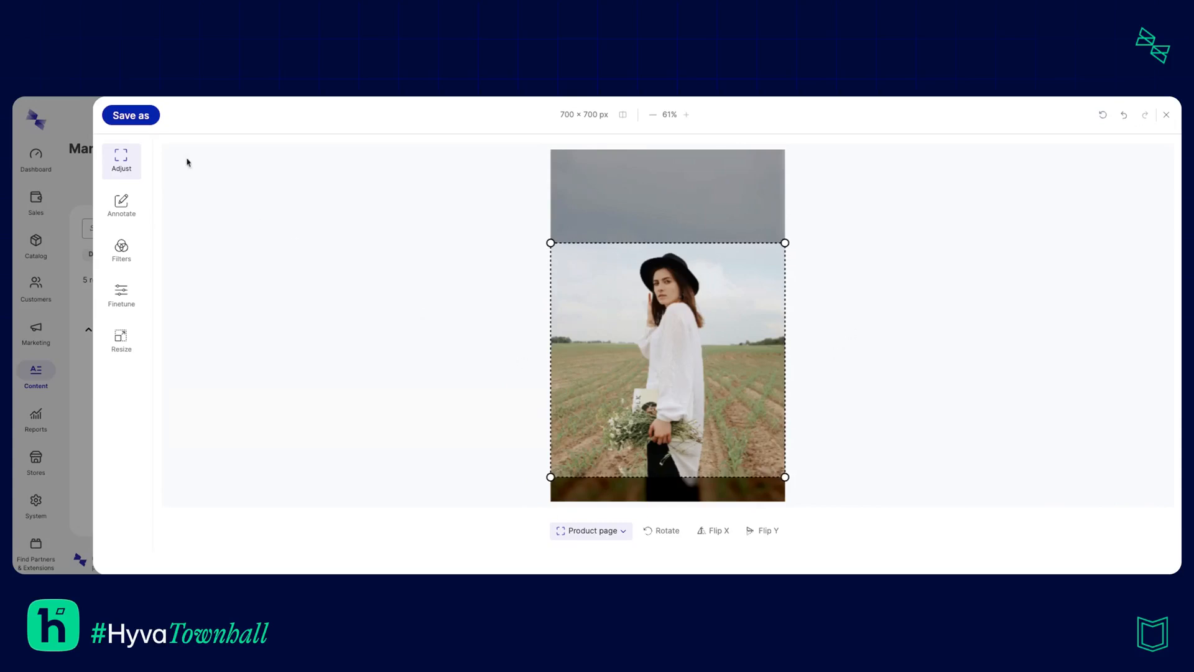
Save the cropped photo as a new copy named 'ProductPage'
left_click(131, 114)
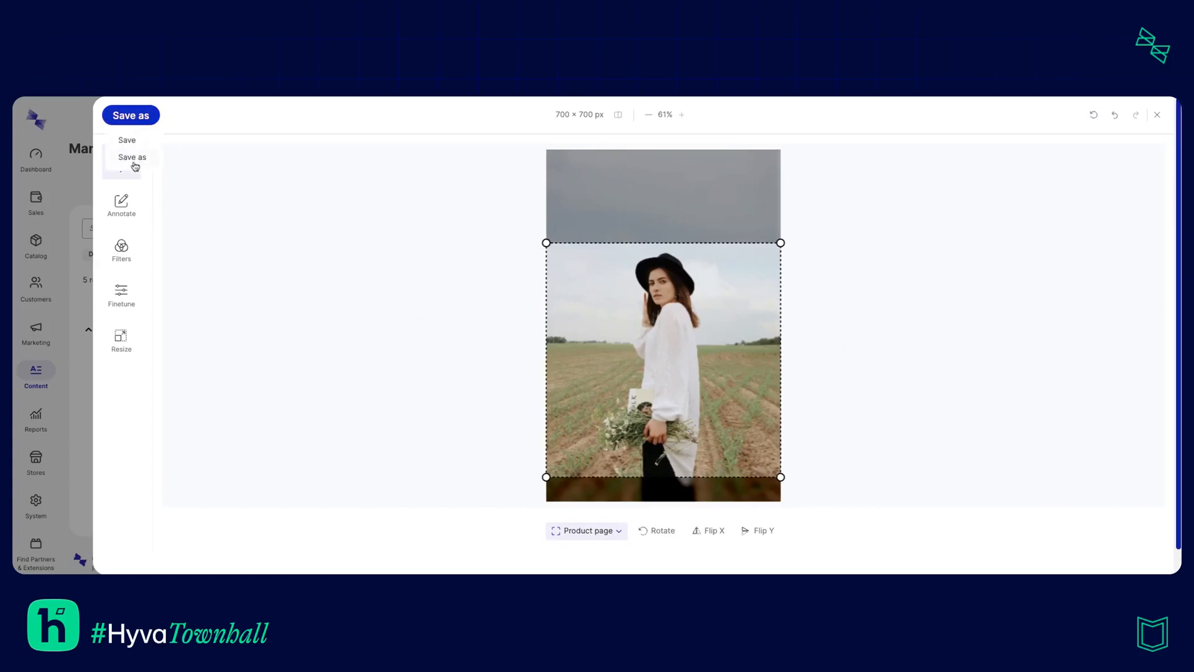
left_click(132, 157)
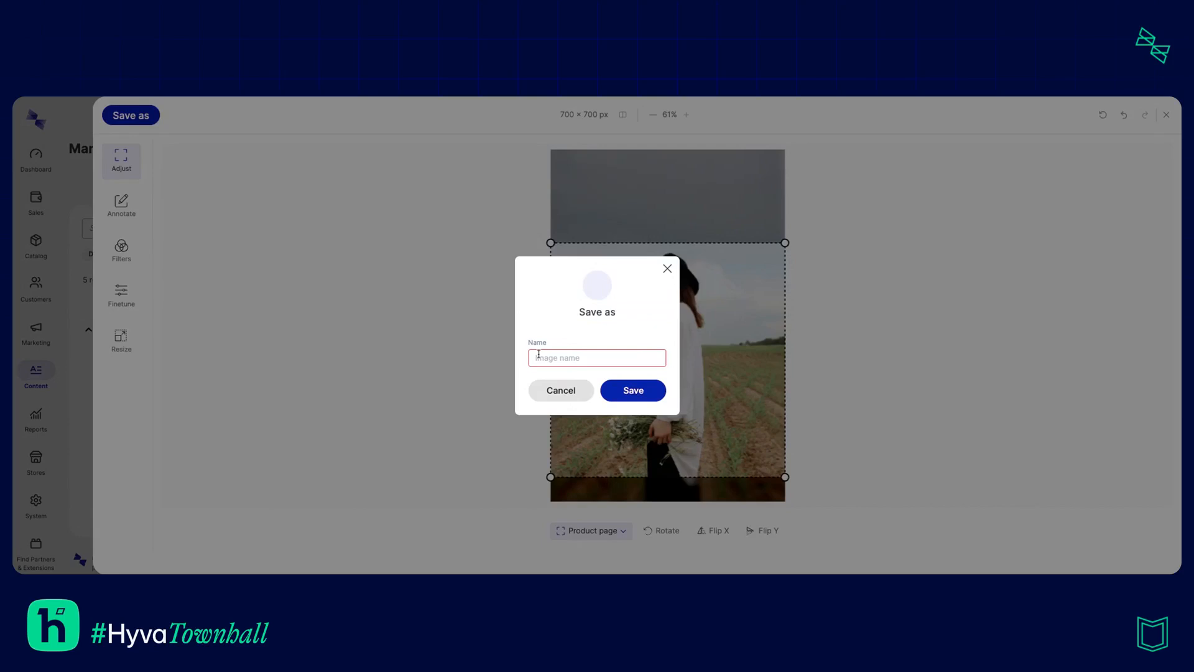
type("ProductPage")
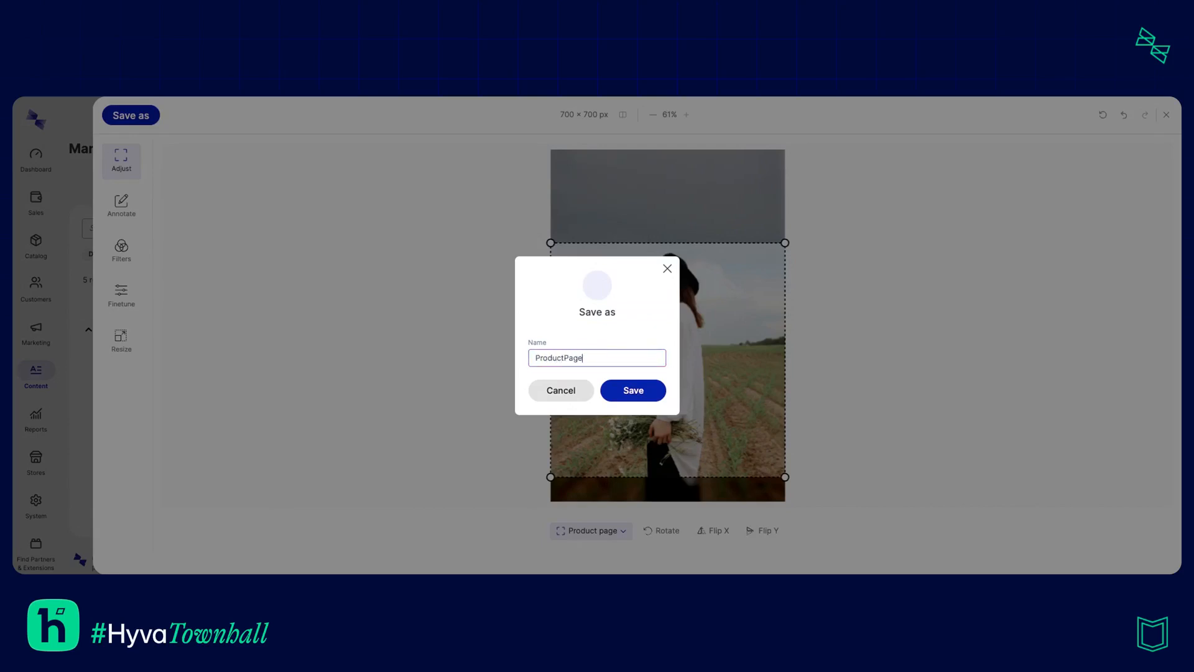
left_click(632, 389)
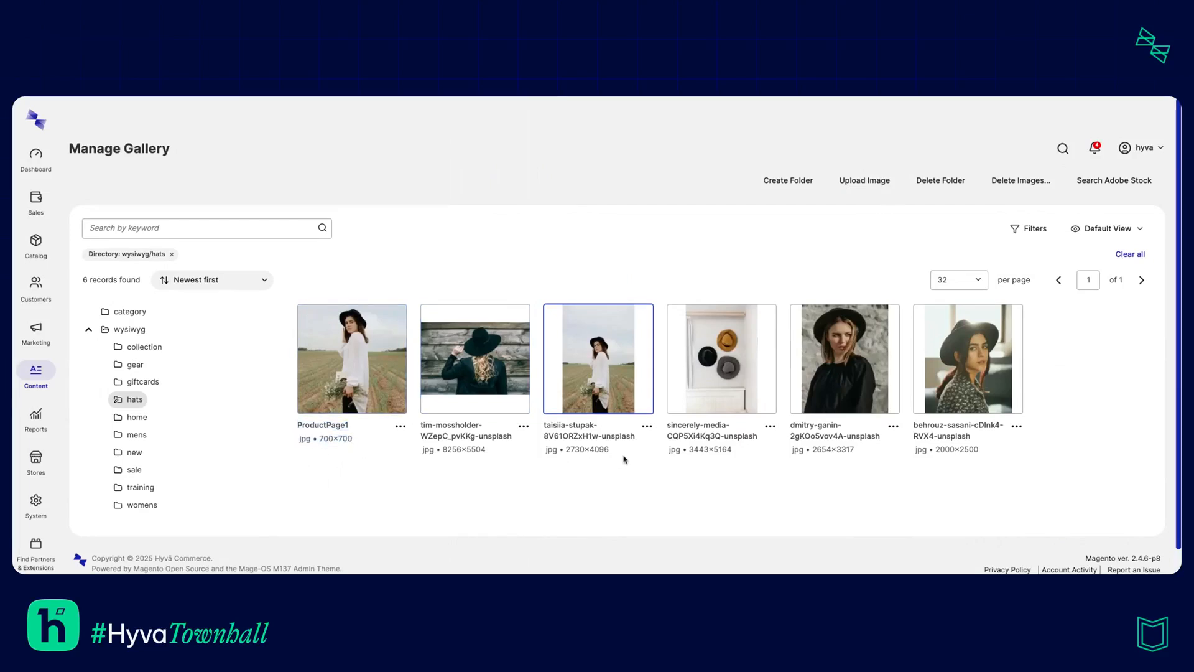
mouse_move(613, 473)
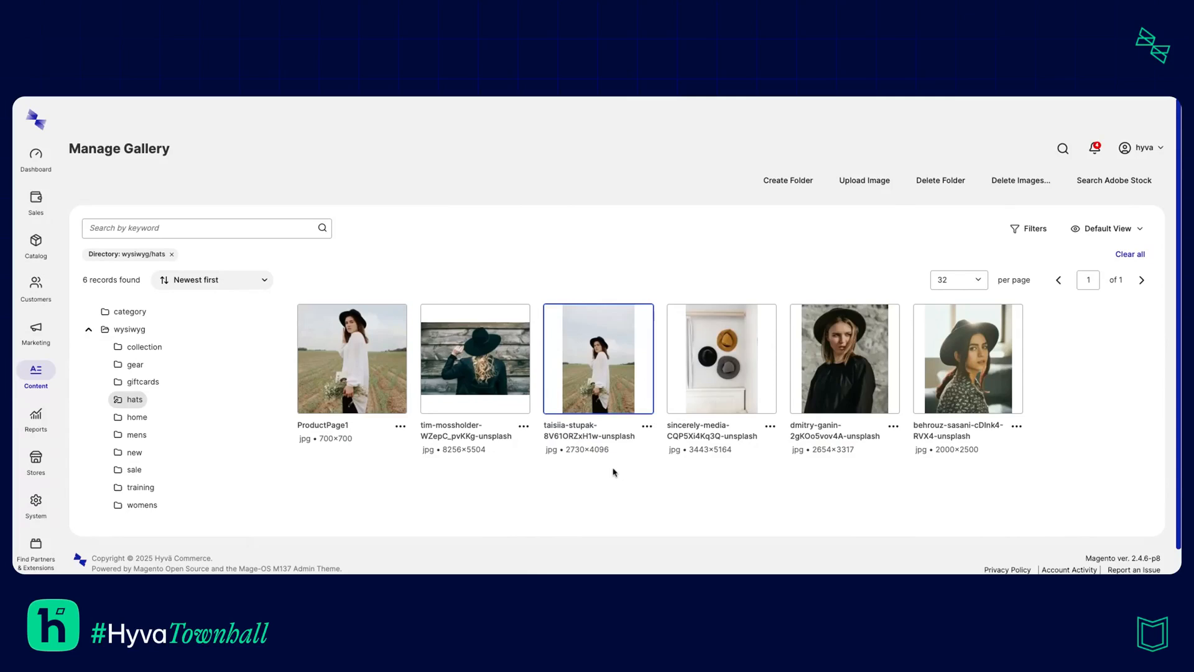
Resize the woman-in-field photo to width 1500 with the aspect ratio unlocked
left_click(646, 427)
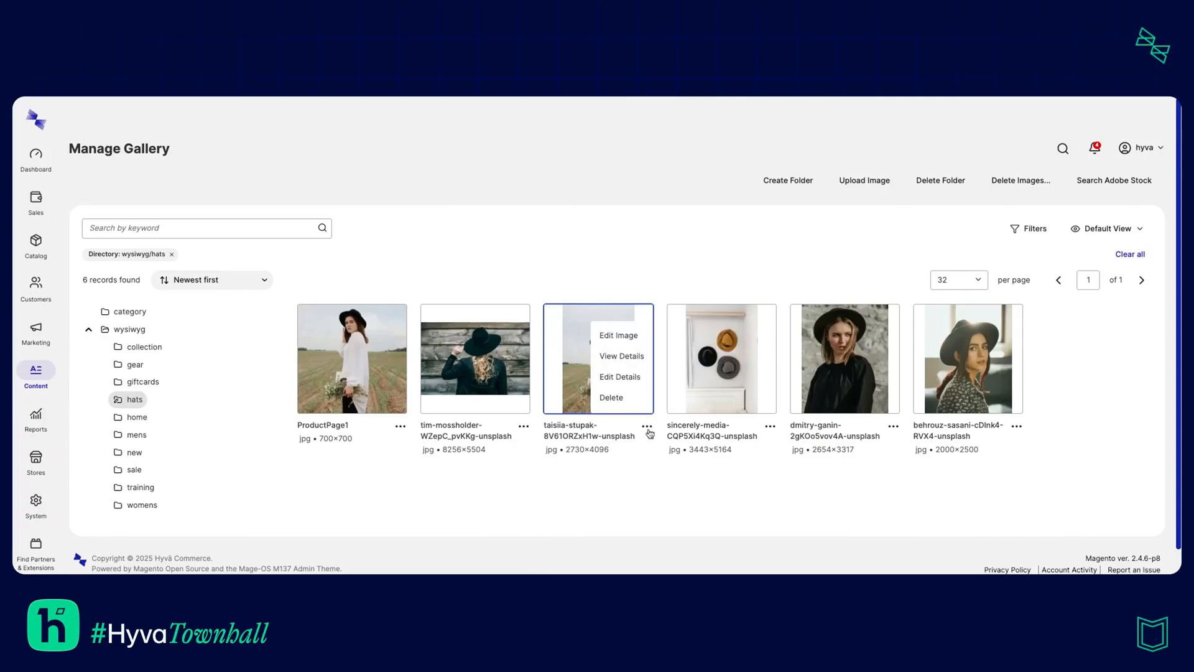
left_click(618, 334)
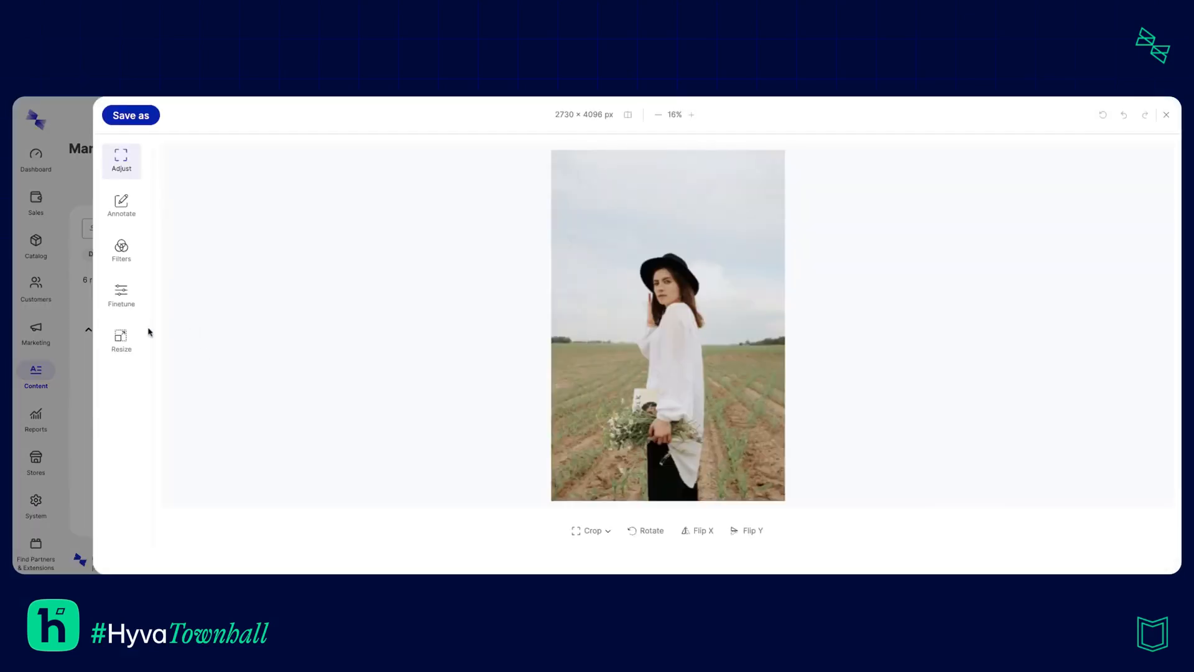
left_click(120, 340)
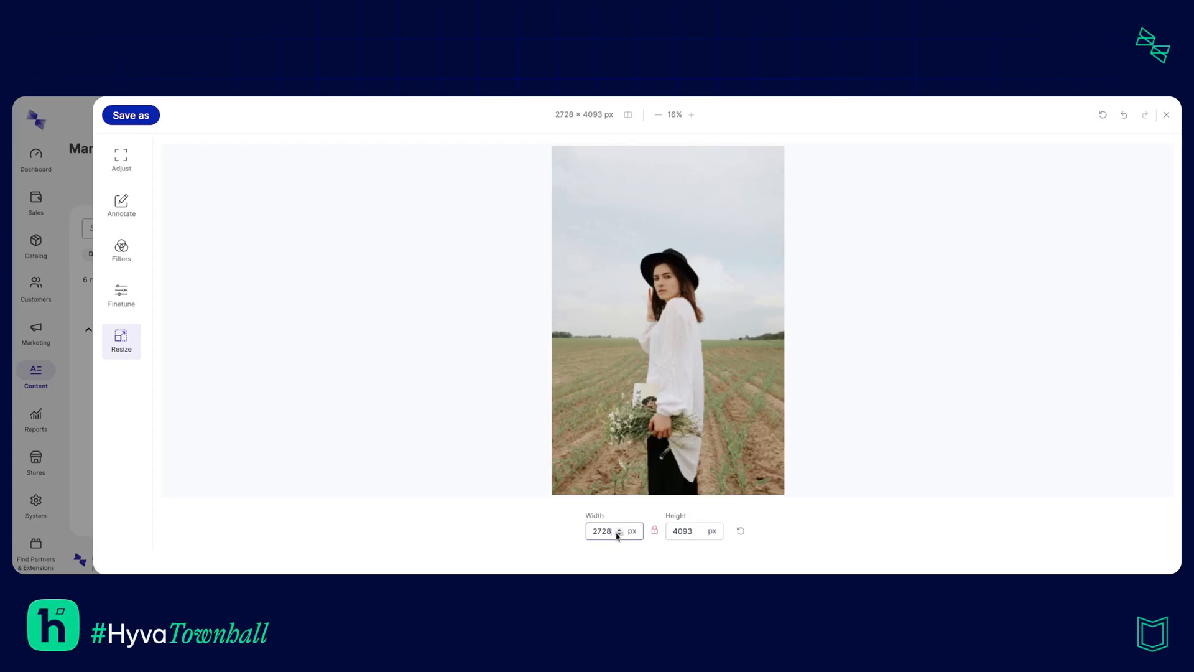
triple_click(601, 531)
type("1500")
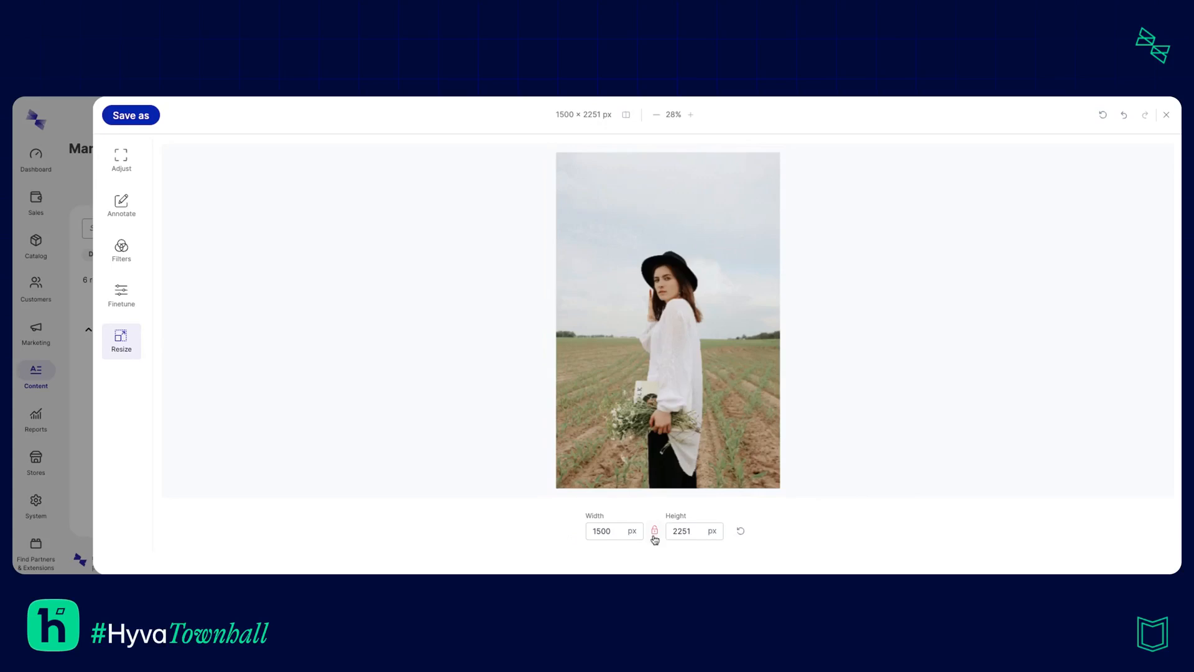
left_click(690, 531)
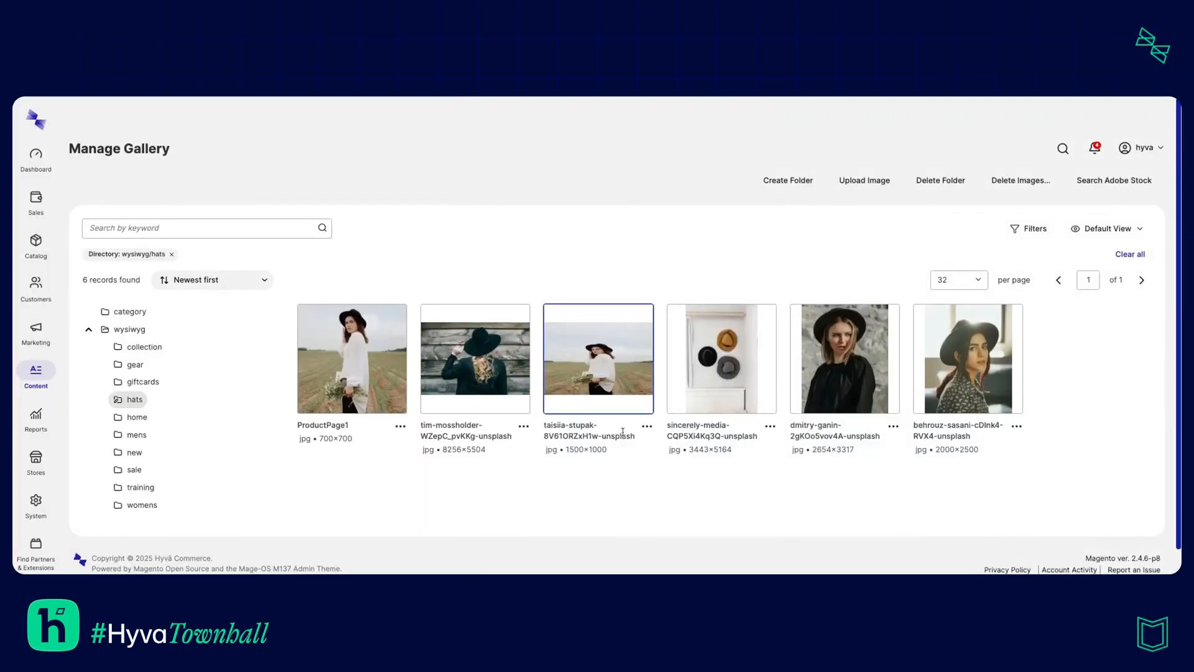
Restore the resized photo from its backup to 2730×4096 and return to the gallery
double_click(598, 358)
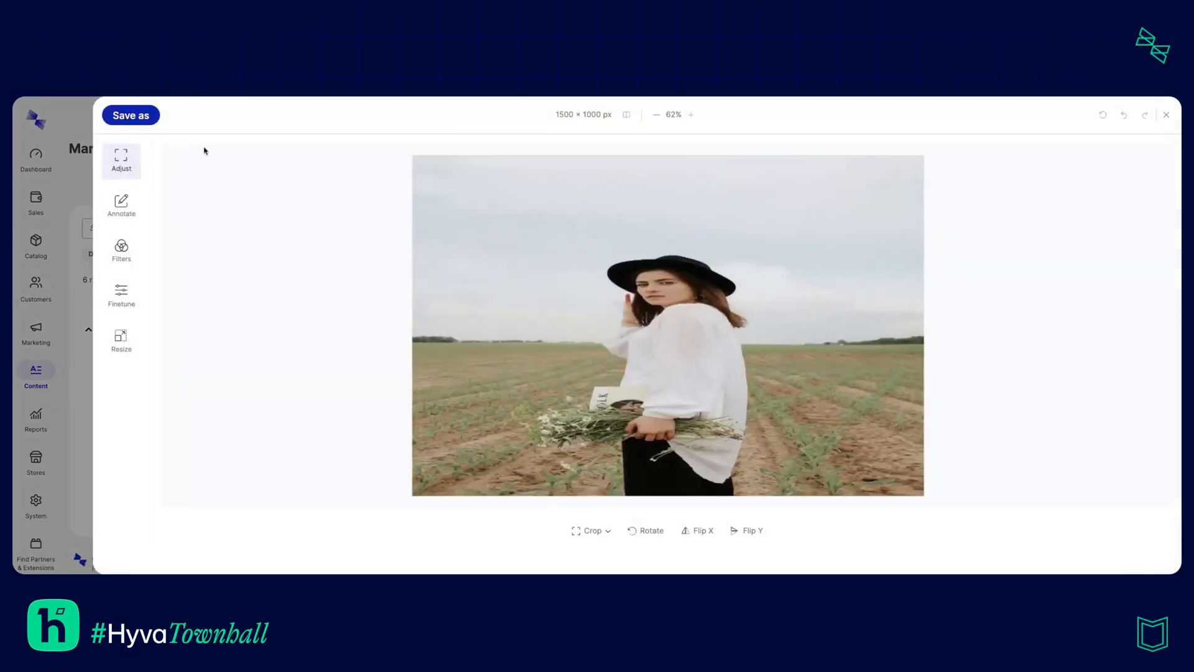
left_click(131, 115)
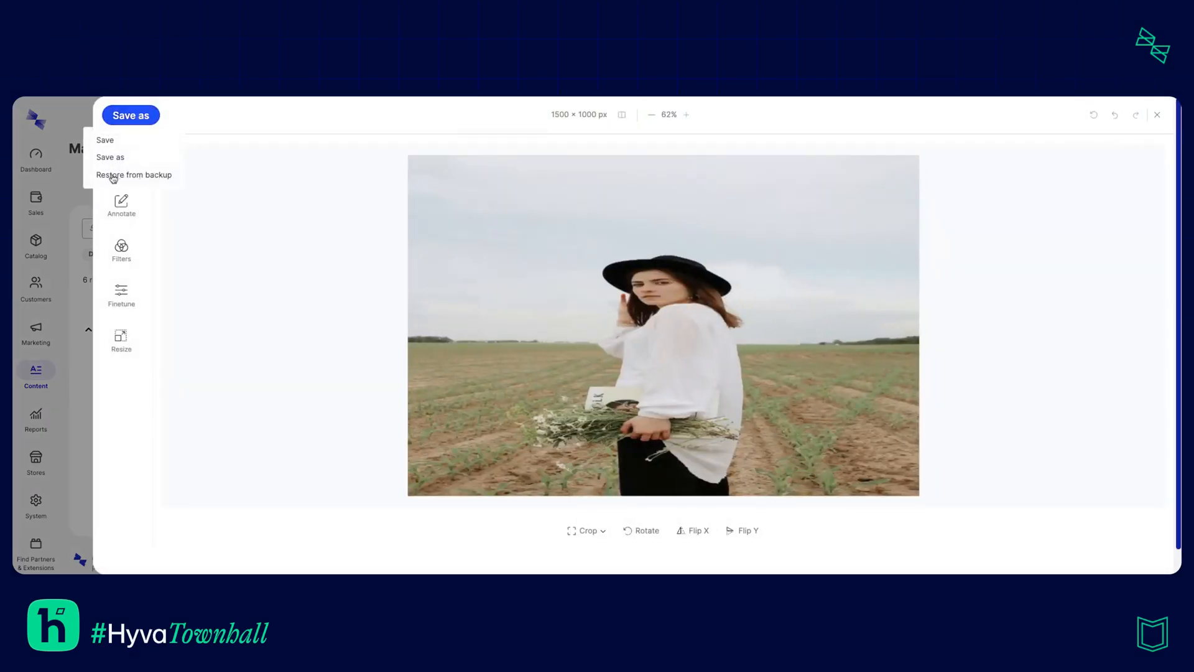
left_click(133, 175)
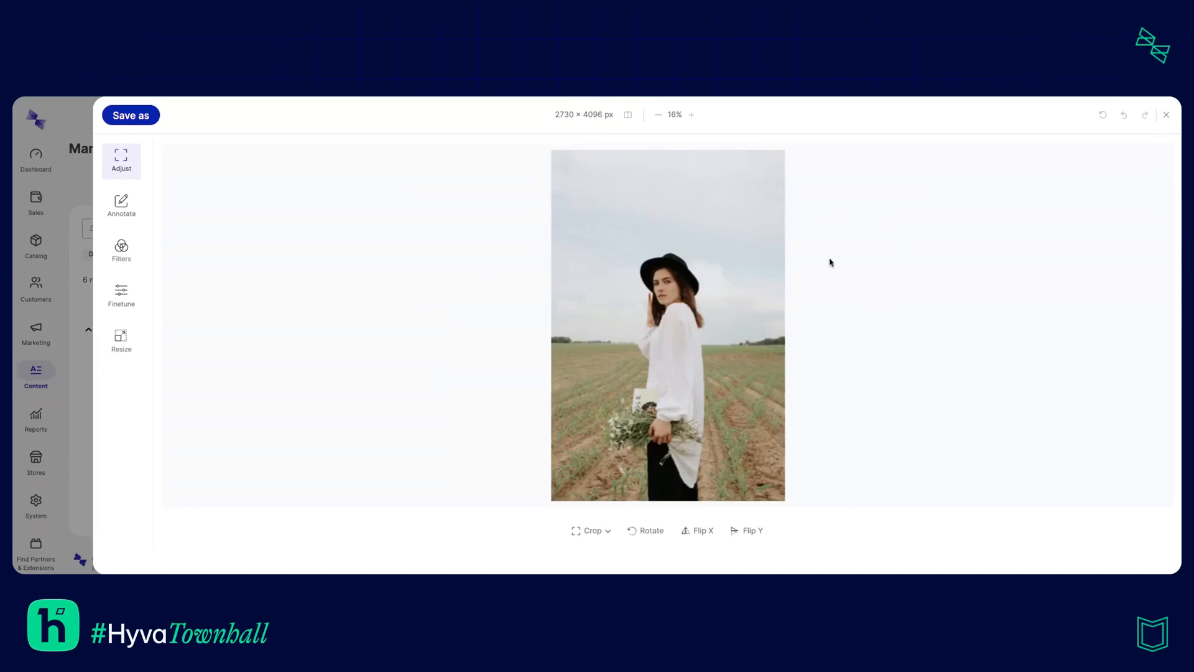
left_click(1165, 115)
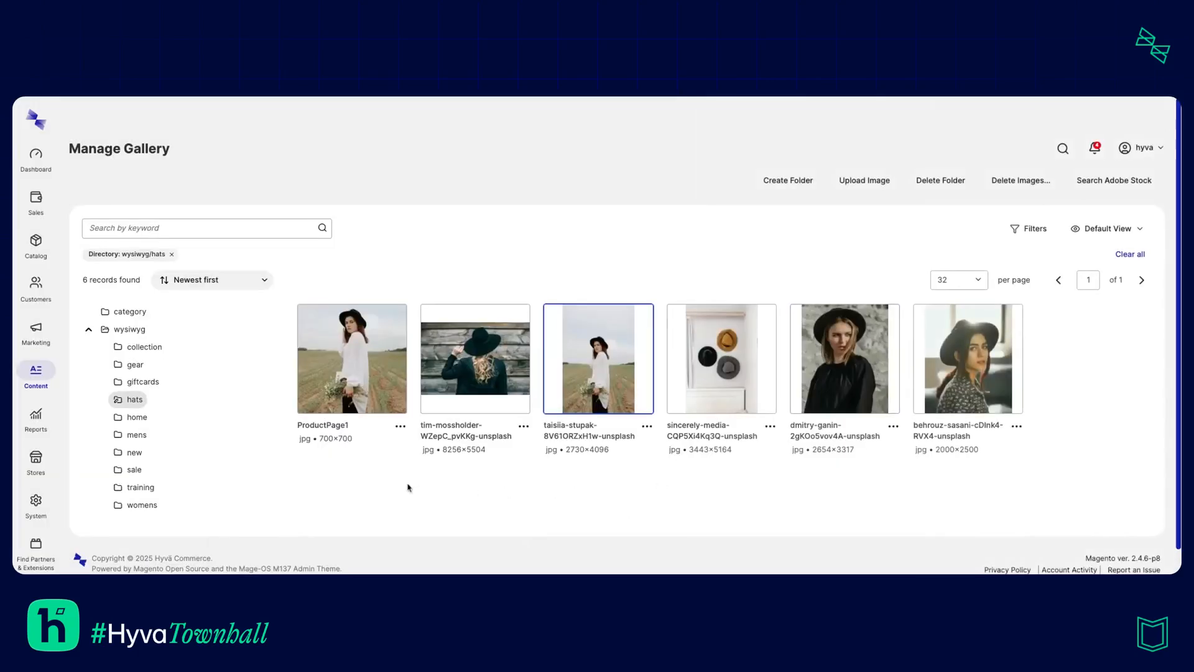
mouse_move(745, 409)
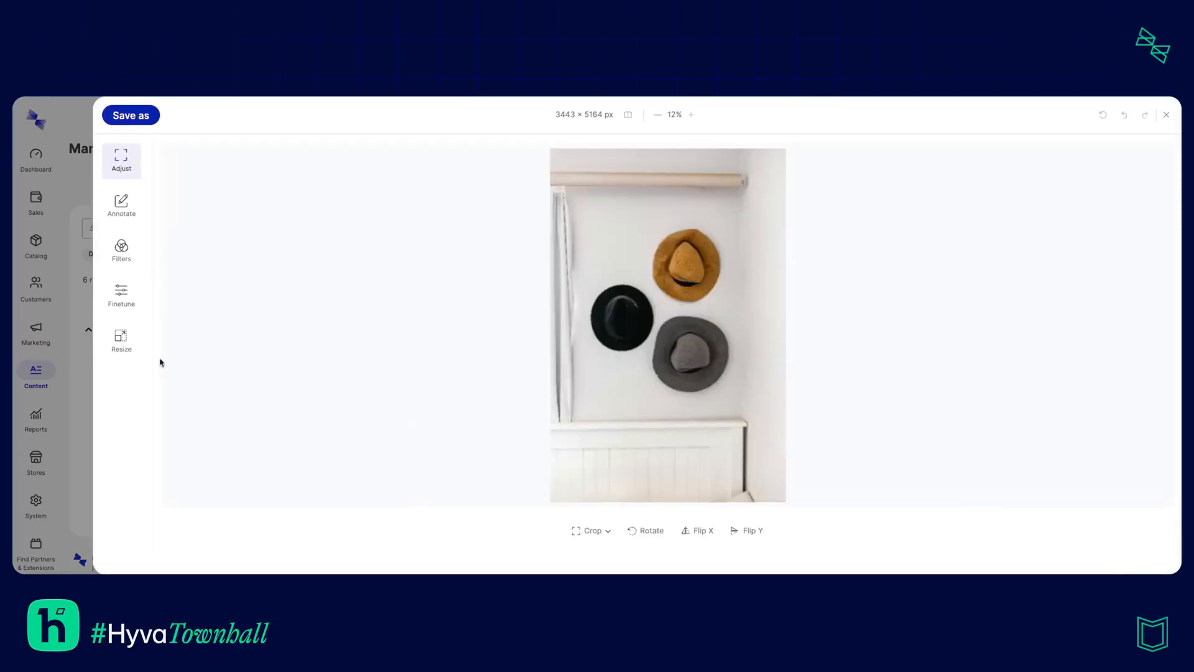
Preview the Skyline, Charmes and Amaro filters on the hats photo, then move to Finetune
left_click(121, 250)
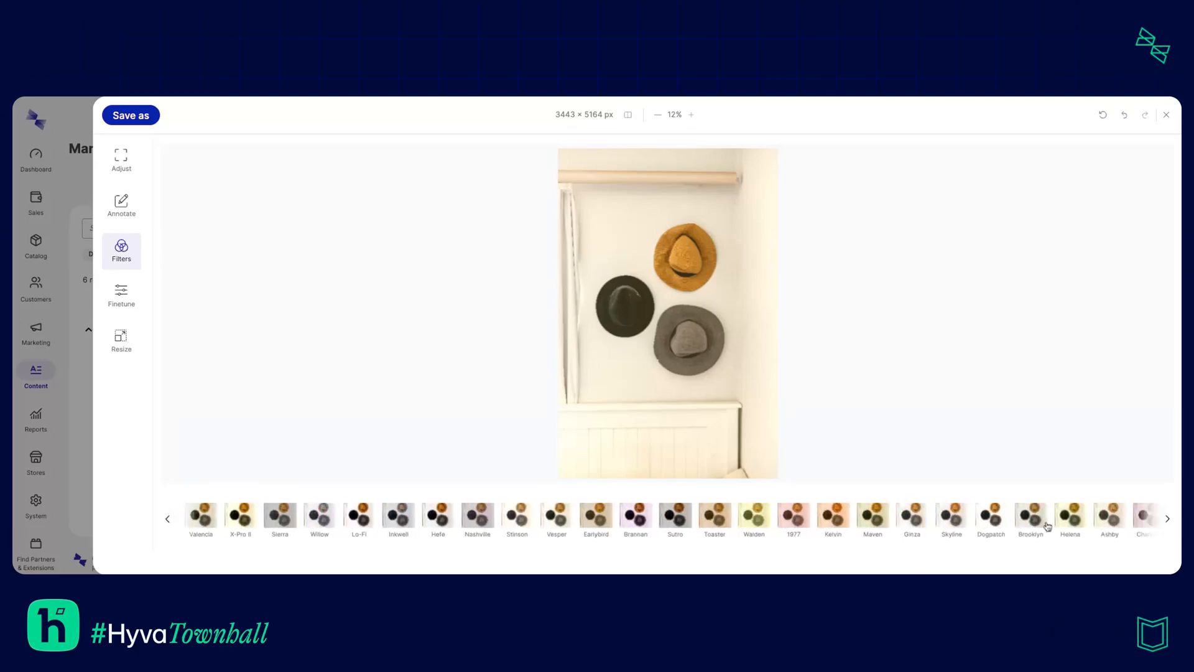
left_click(949, 517)
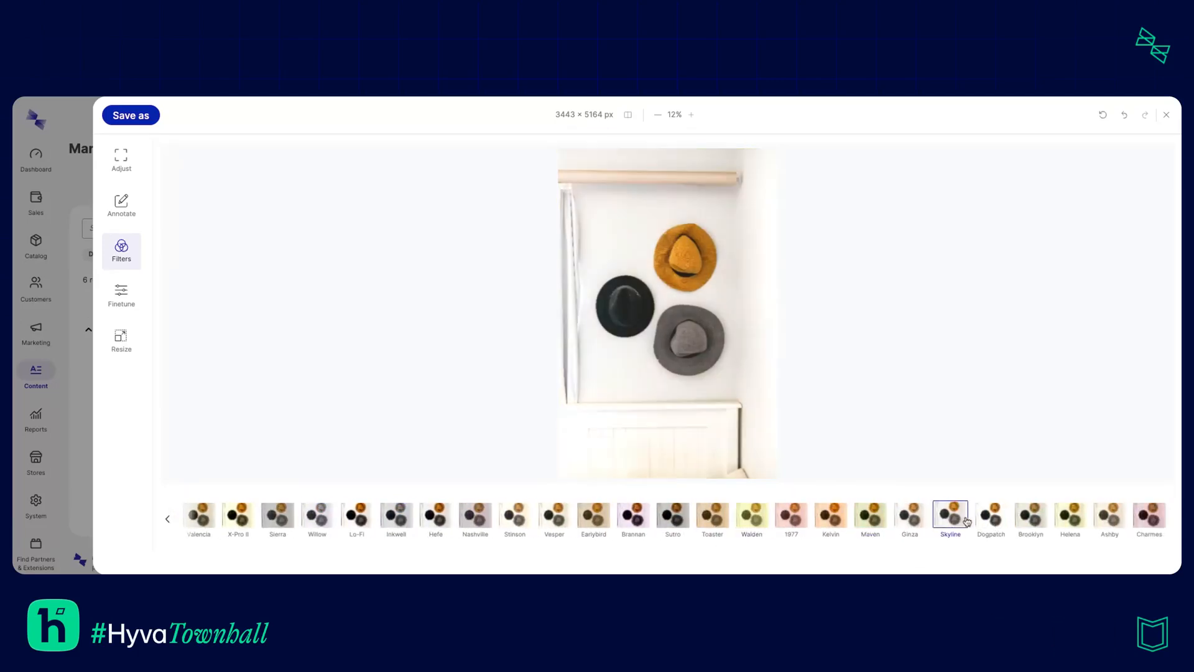
left_click(1148, 520)
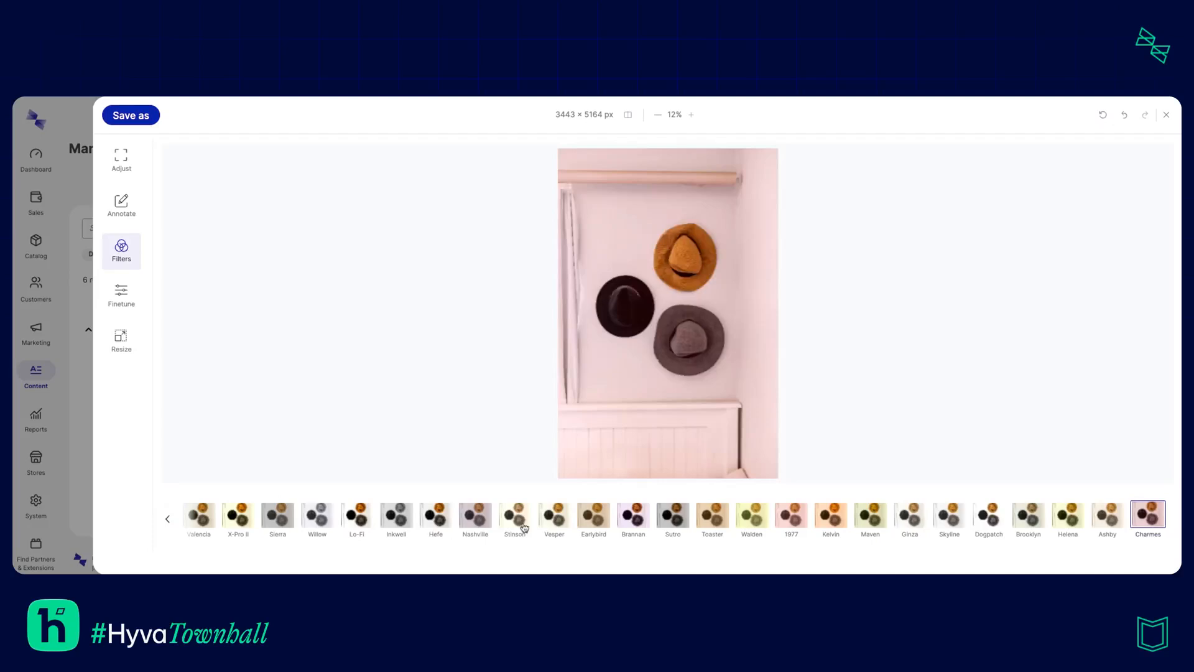
left_click(357, 515)
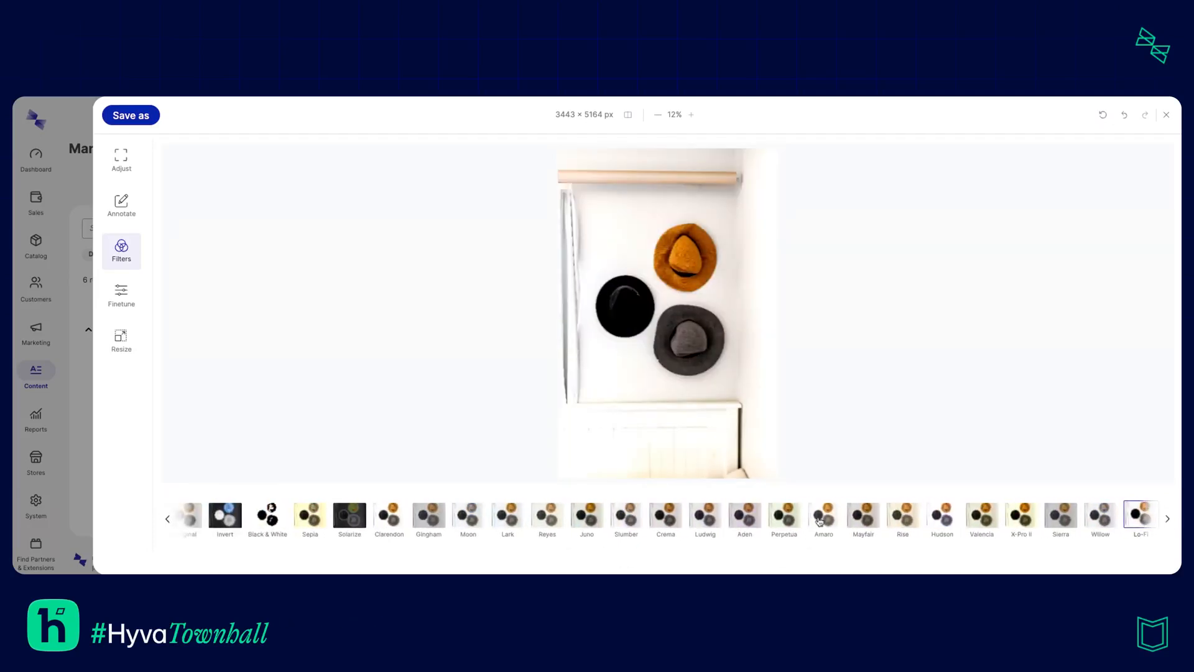
left_click(823, 515)
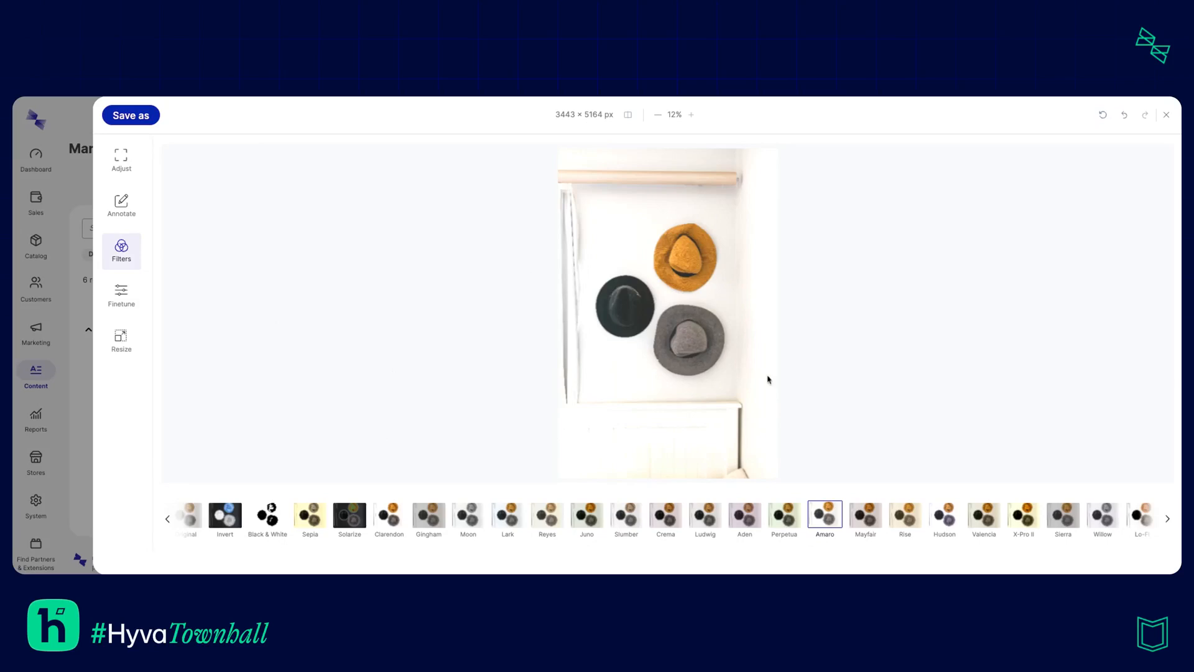
left_click(120, 296)
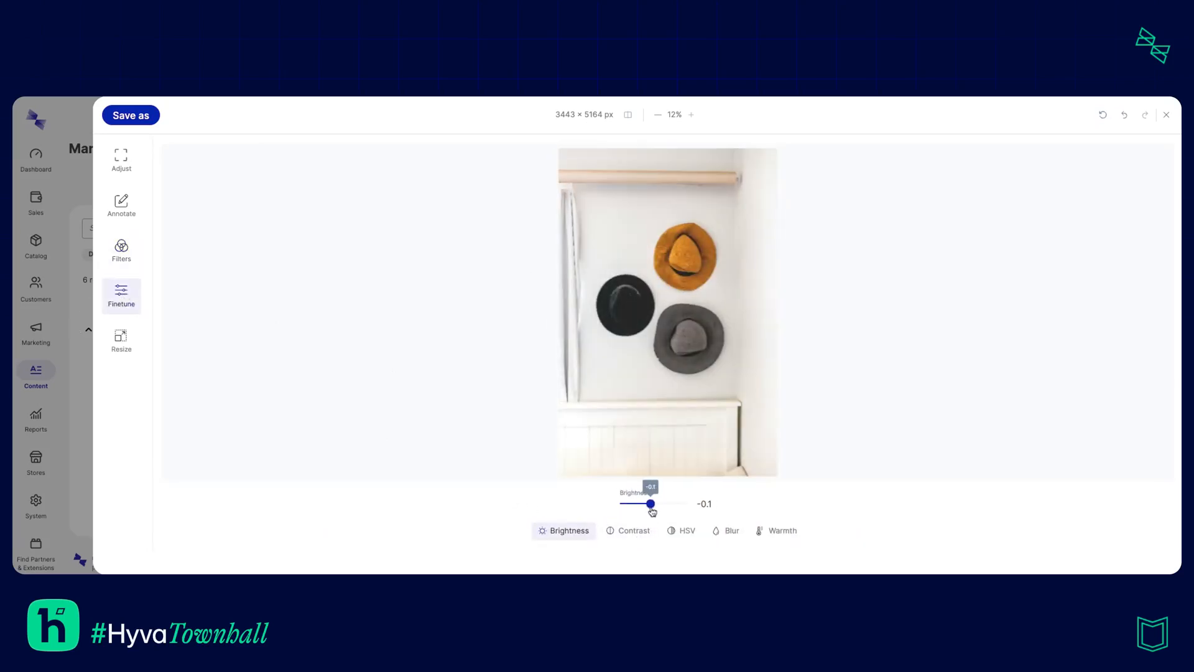
Reset the contrast experiment and clear the Invert filter back to Original
left_click(631, 530)
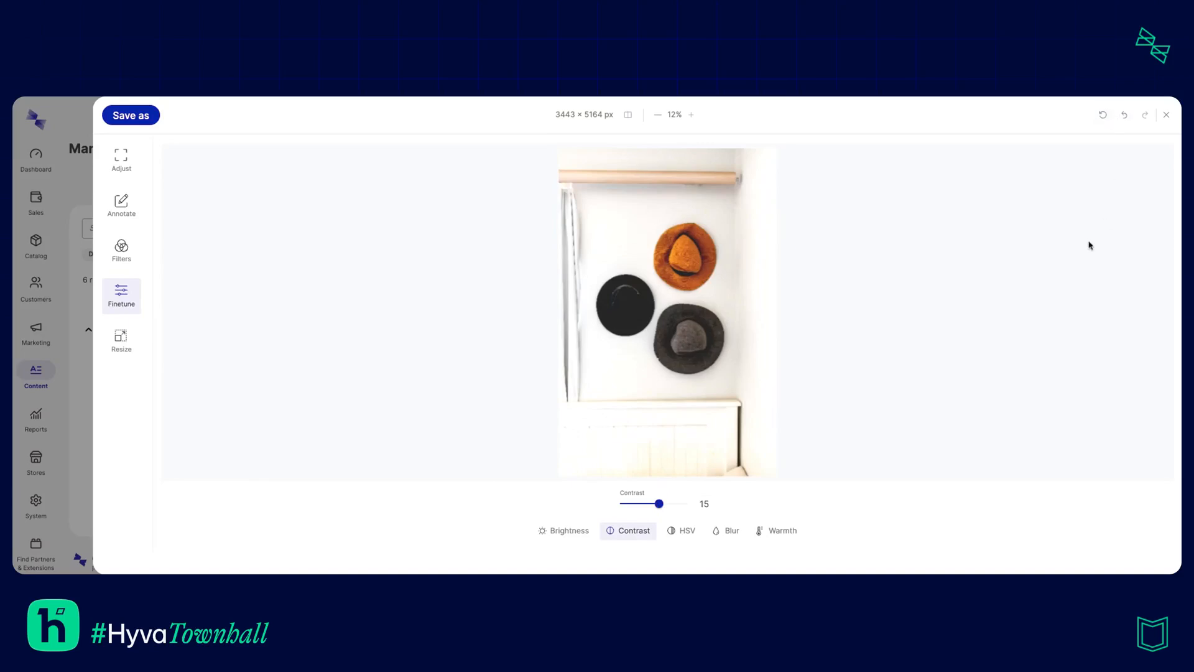
mouse_move(987, 419)
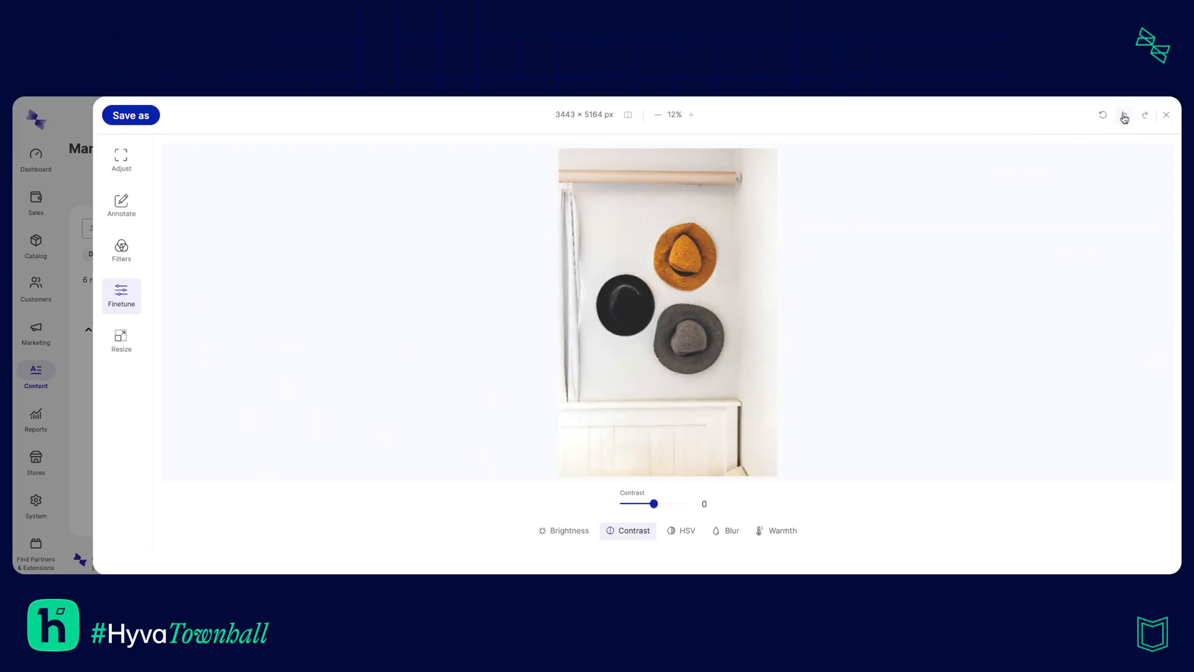
left_click(121, 251)
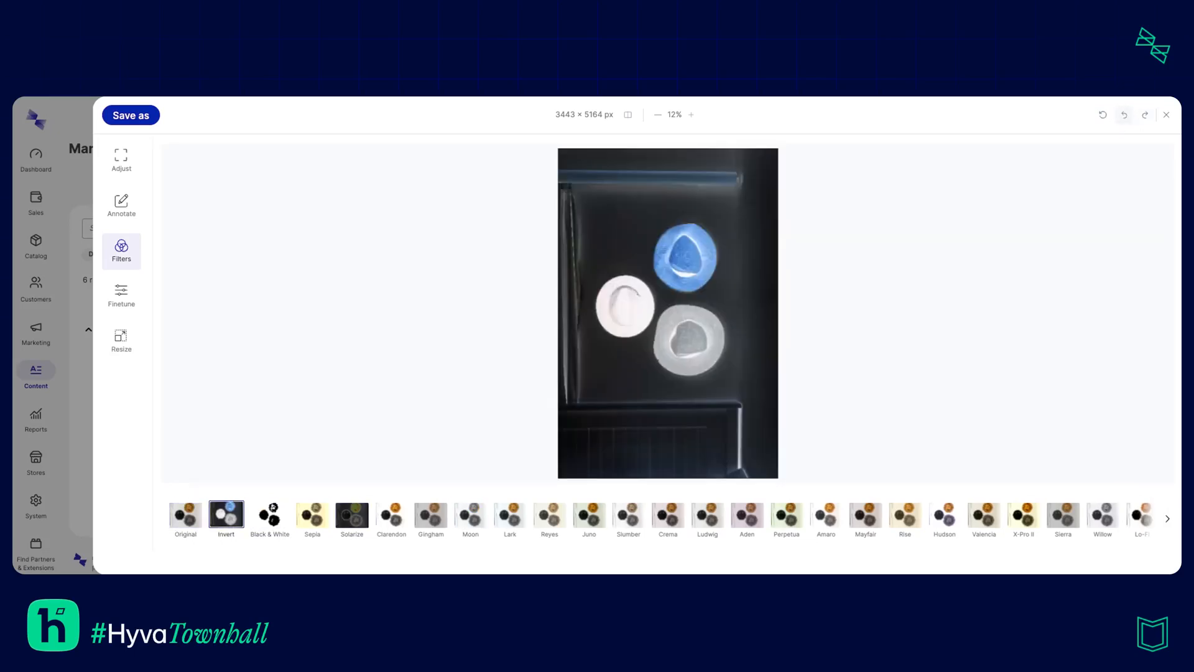
left_click(185, 514)
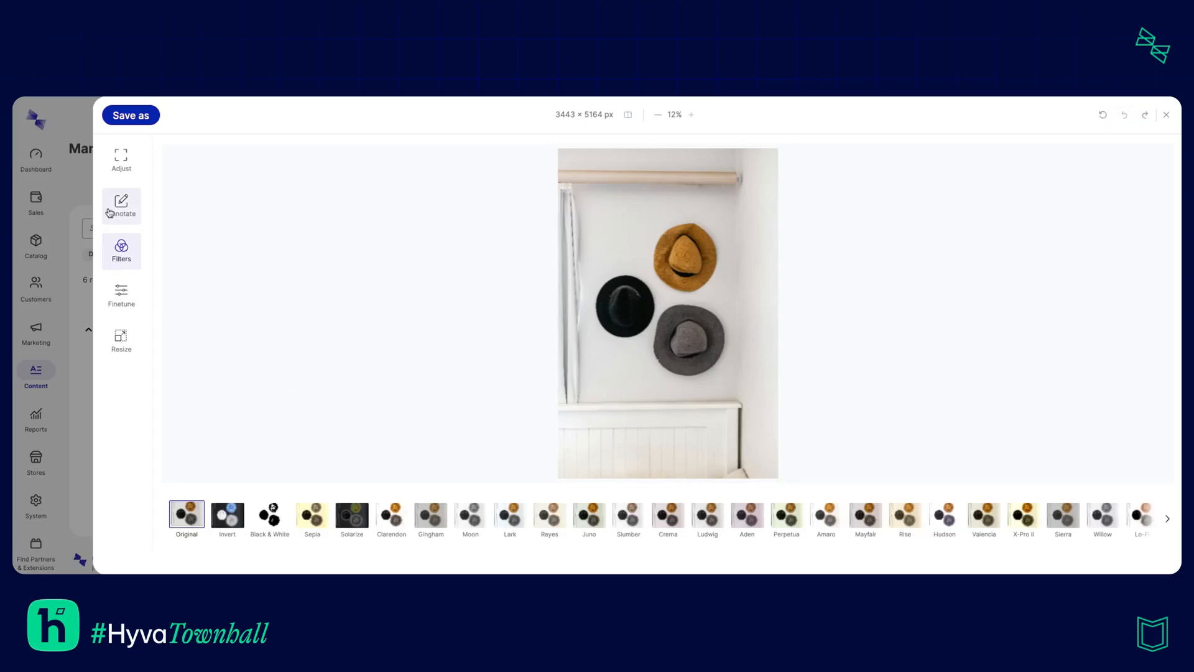
Add a text annotation reading 'Black Hat - £15.99' left of the yellow hat
left_click(120, 204)
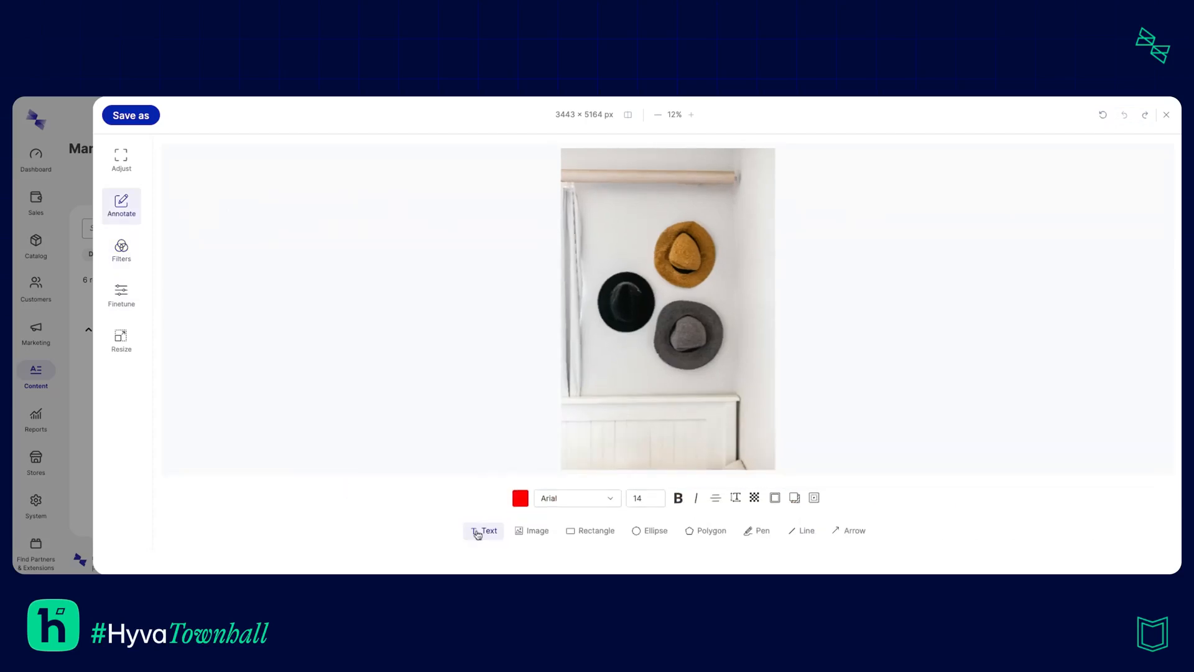
mouse_move(586, 522)
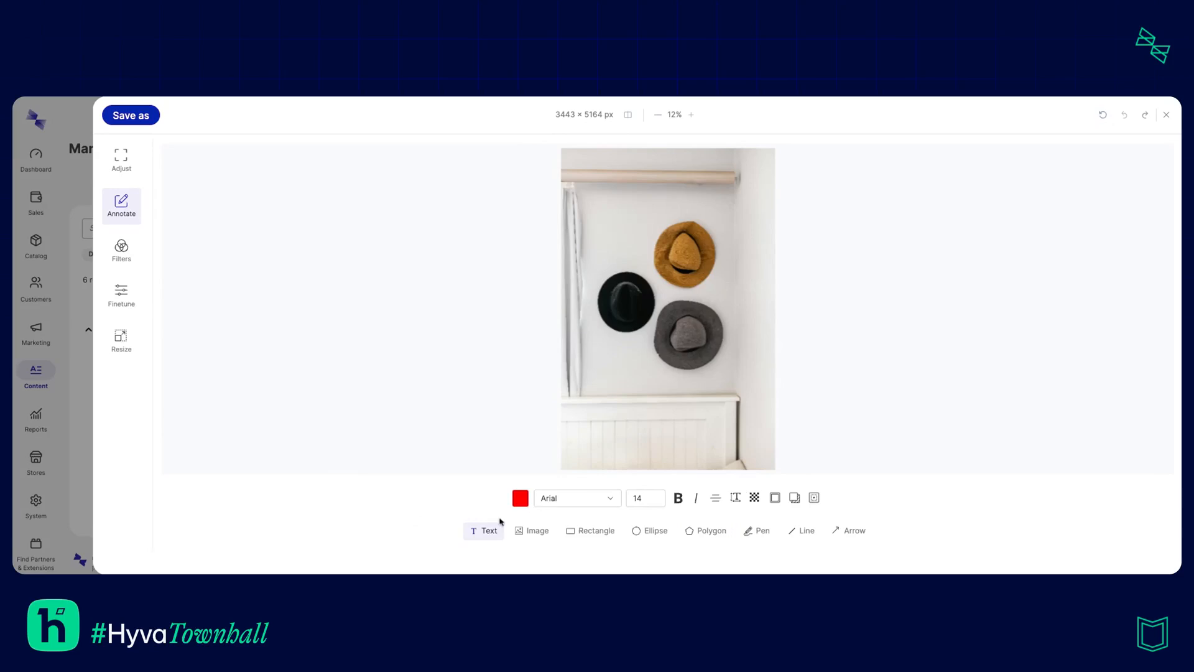
left_click(520, 498)
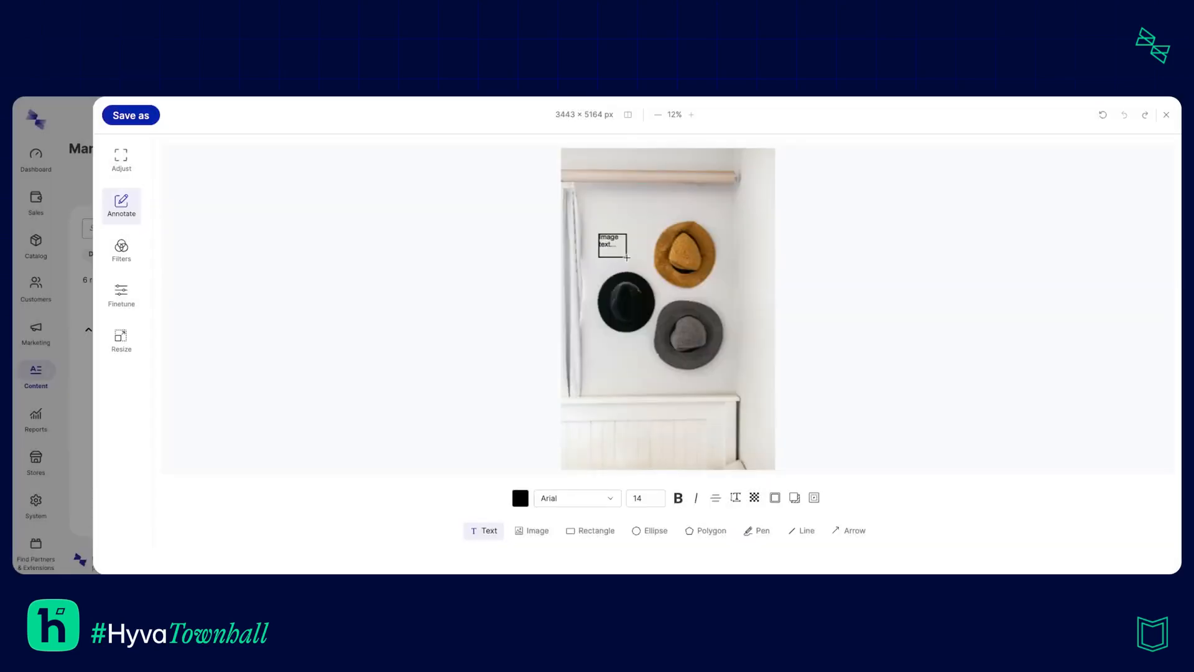
type("Black H")
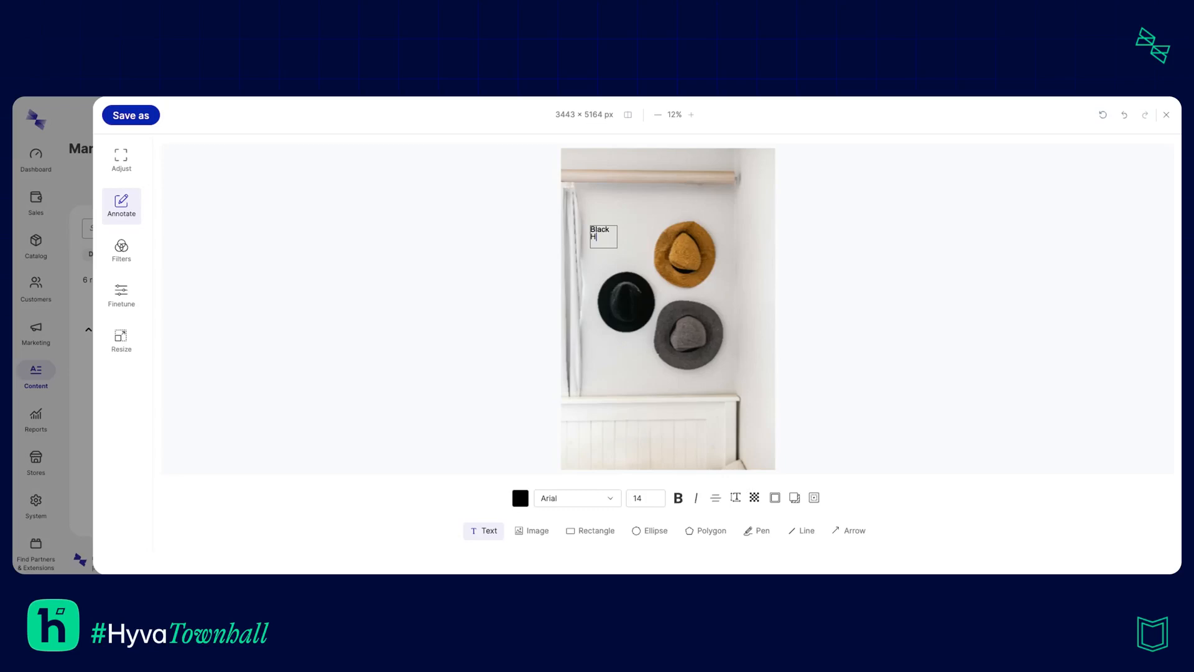
type("at - £15.9")
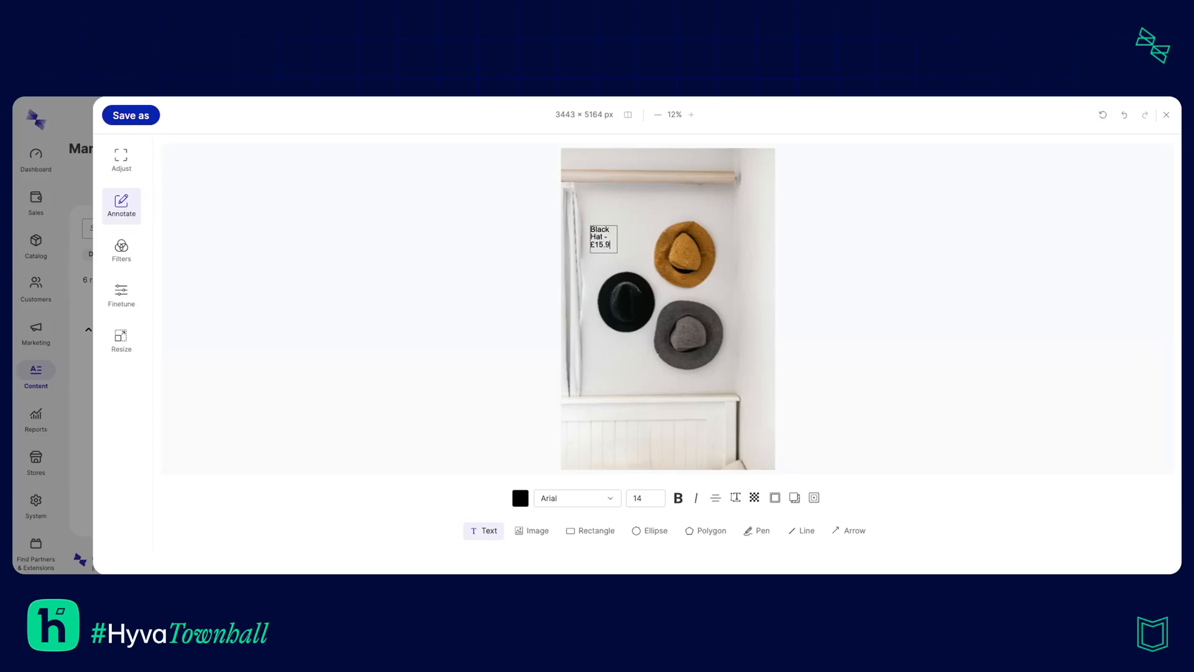
type("9")
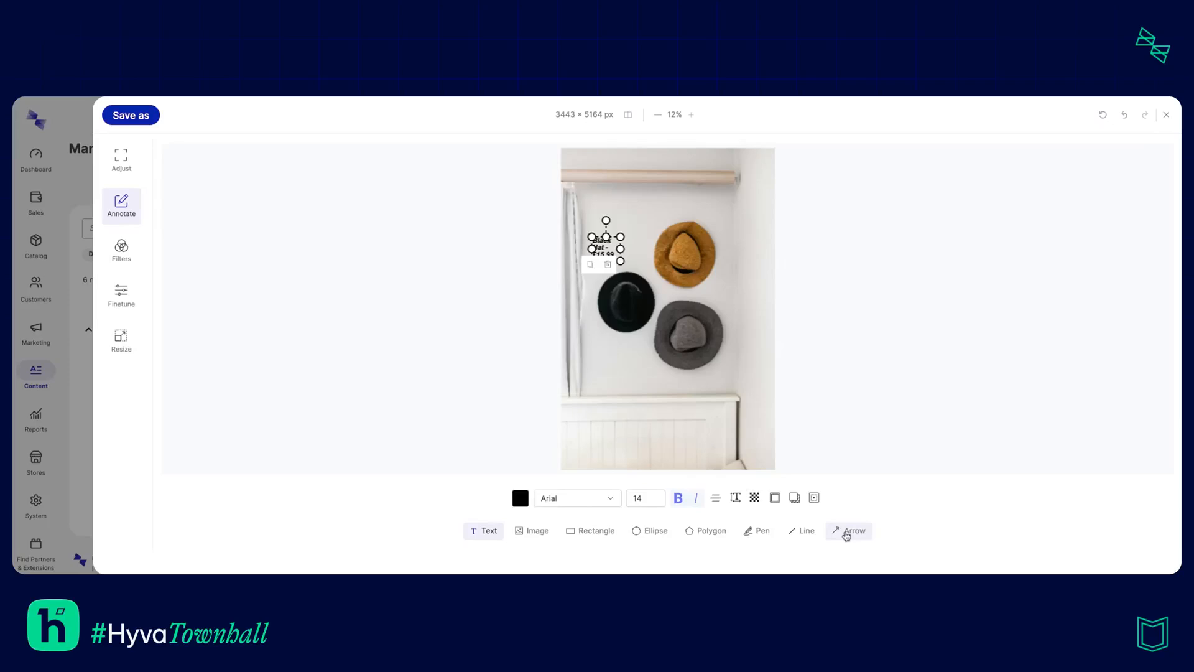
Draw an arrow to the black hat and start saving a copy
left_click(457, 343)
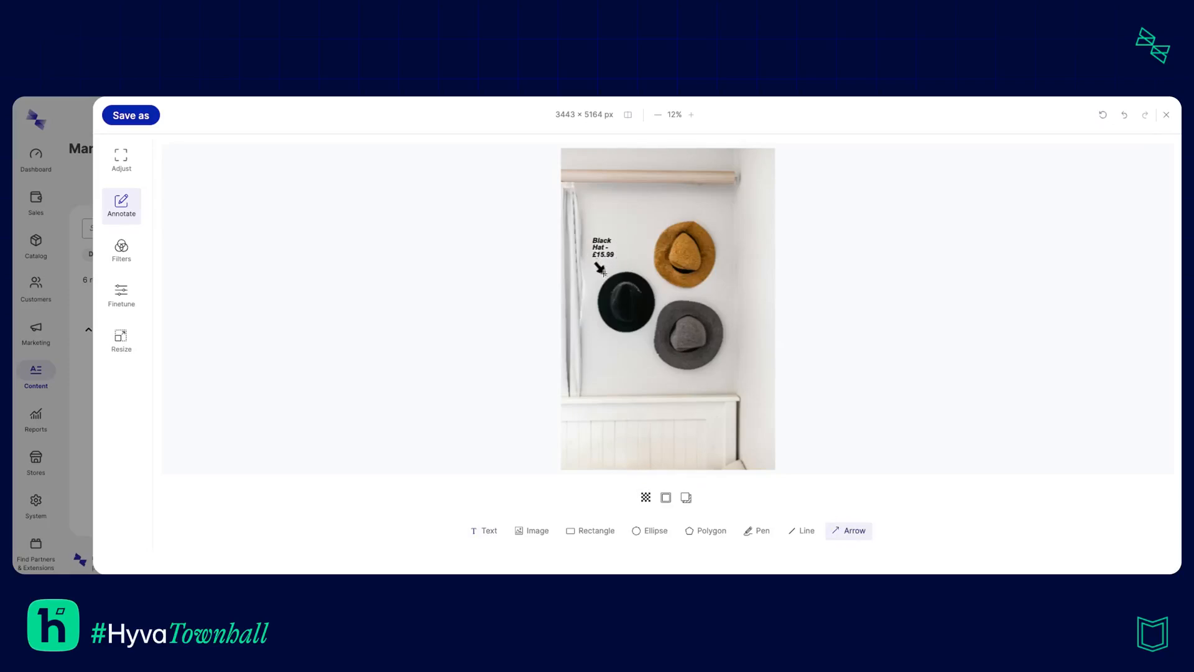
left_click(531, 530)
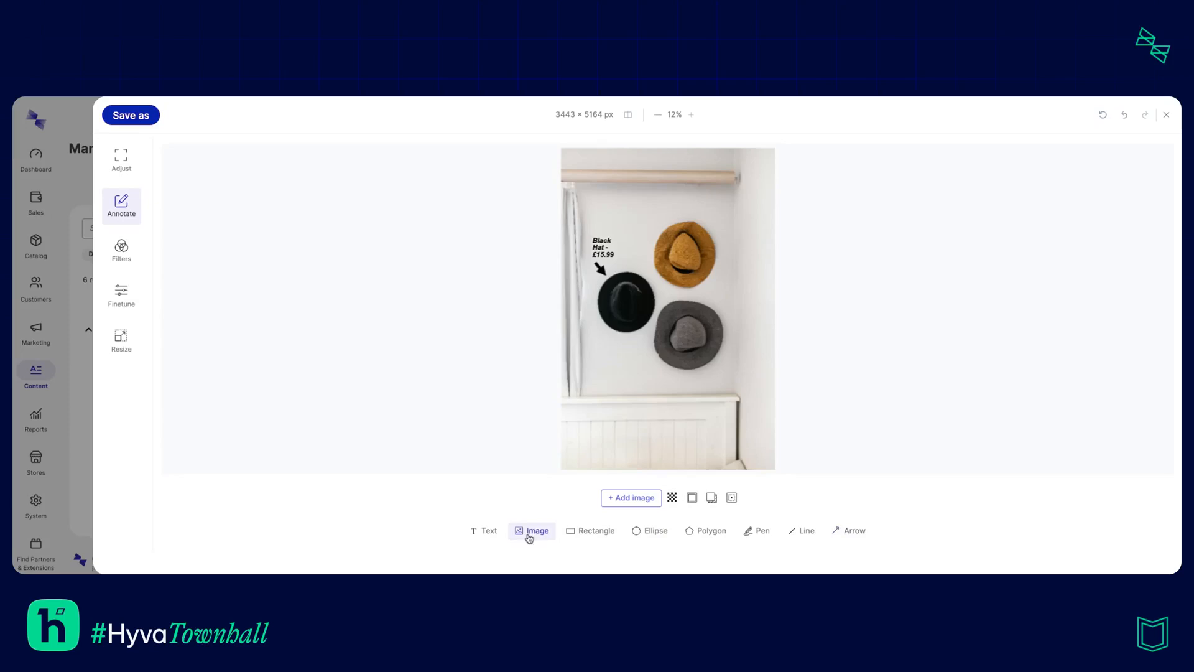
left_click(631, 498)
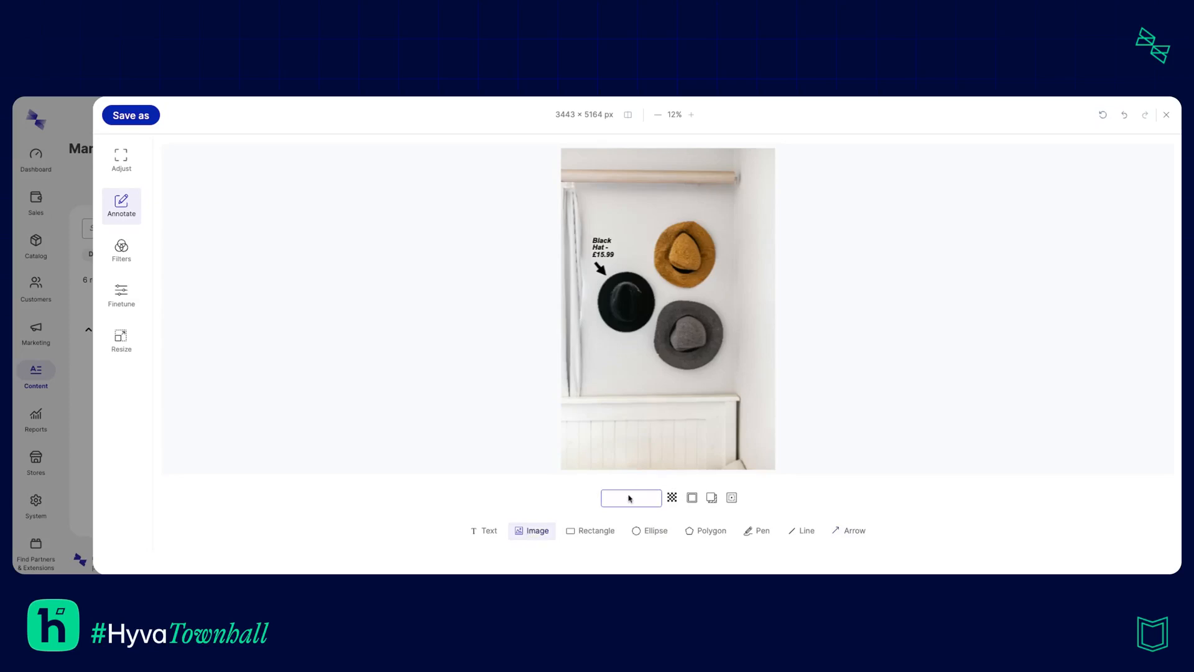
mouse_move(630, 497)
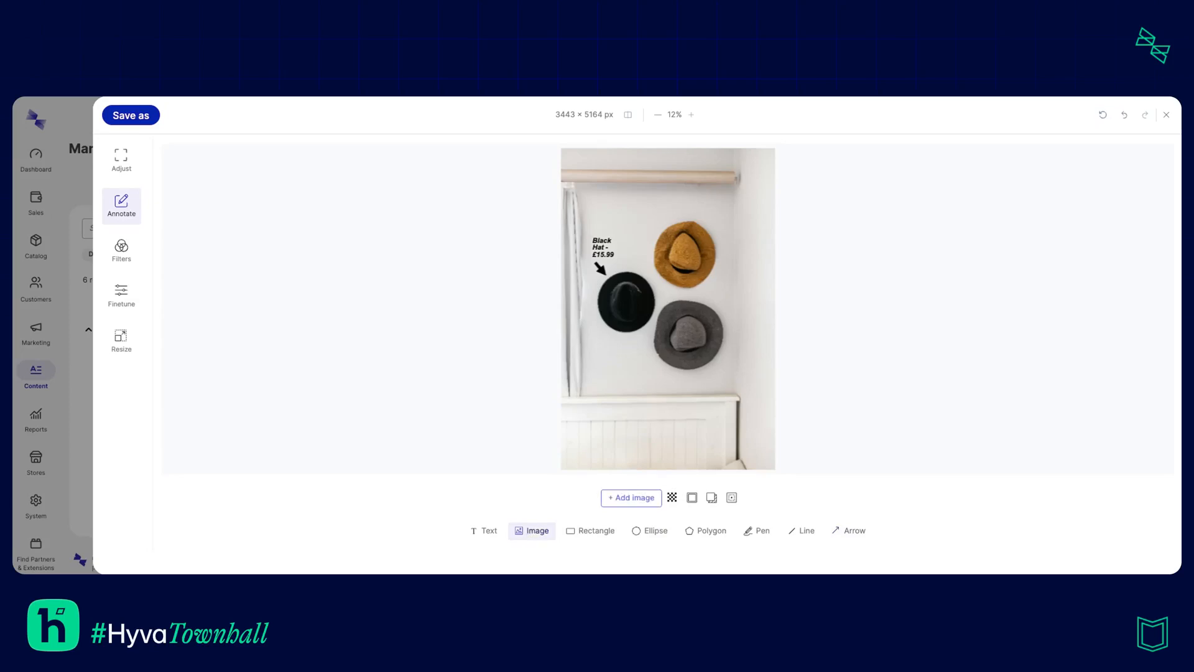
left_click(630, 497)
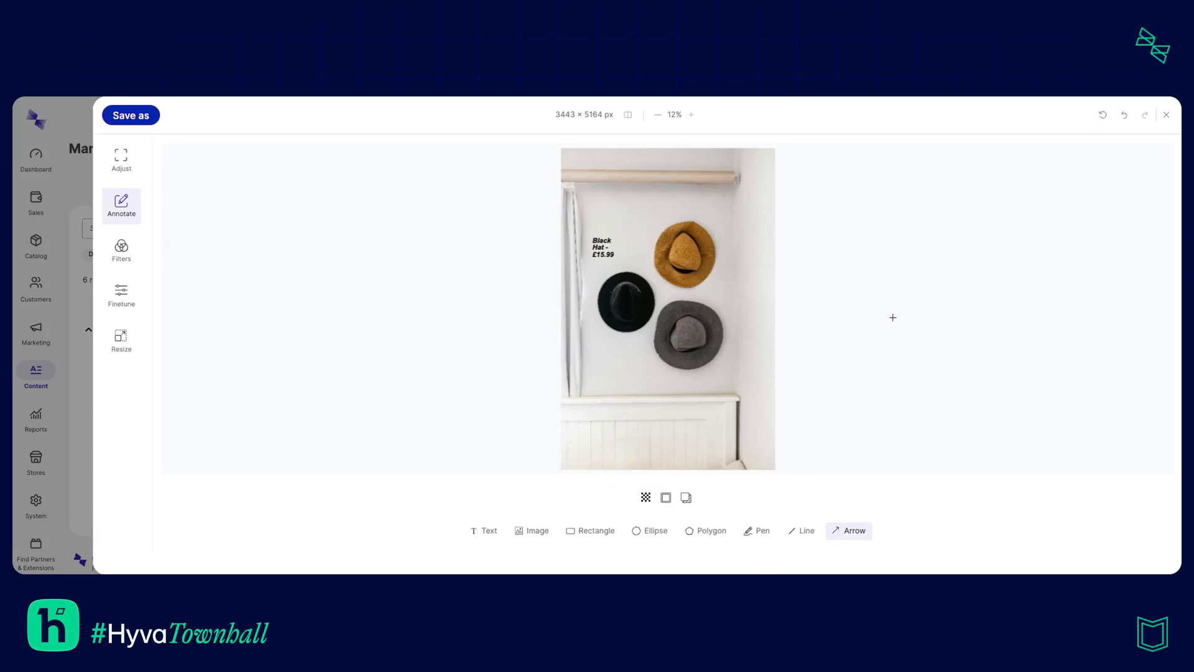
mouse_move(196, 148)
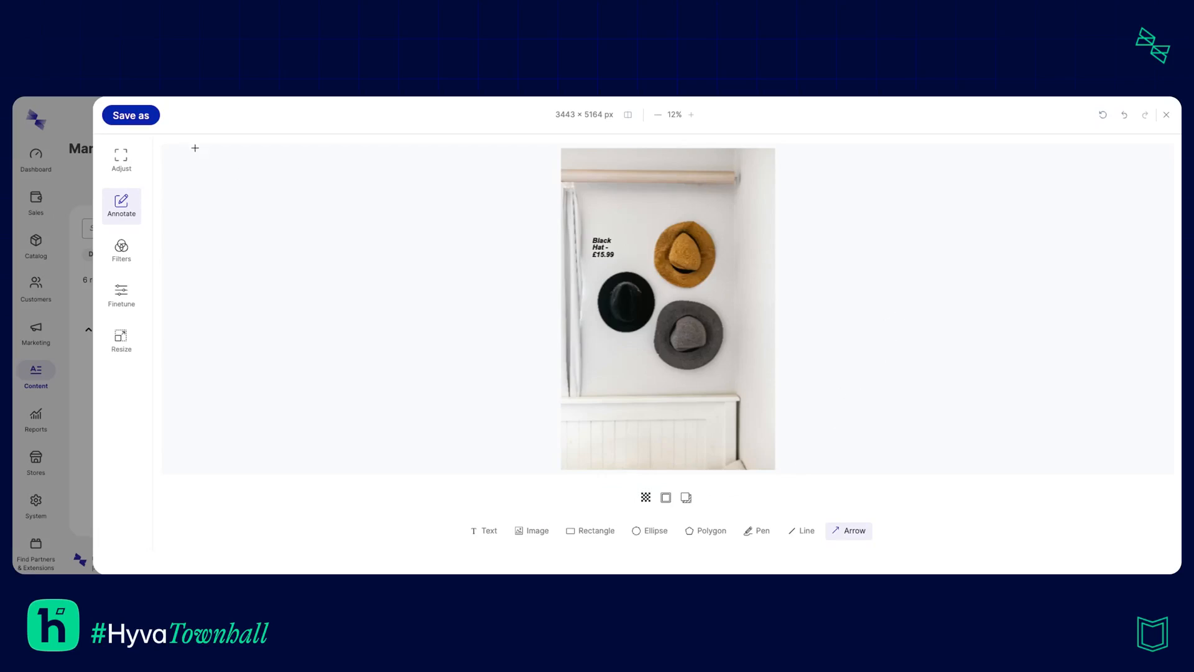
left_click(130, 114)
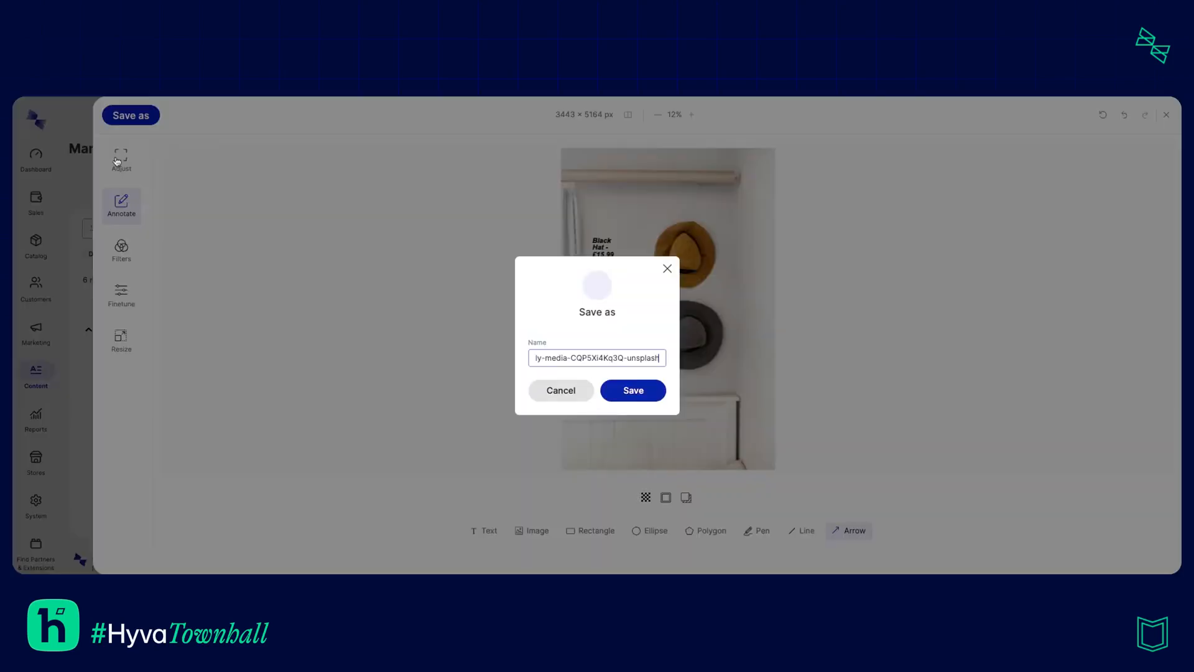
Save the labelled hats photo as a copy named 'Annotated'
type("Annotage")
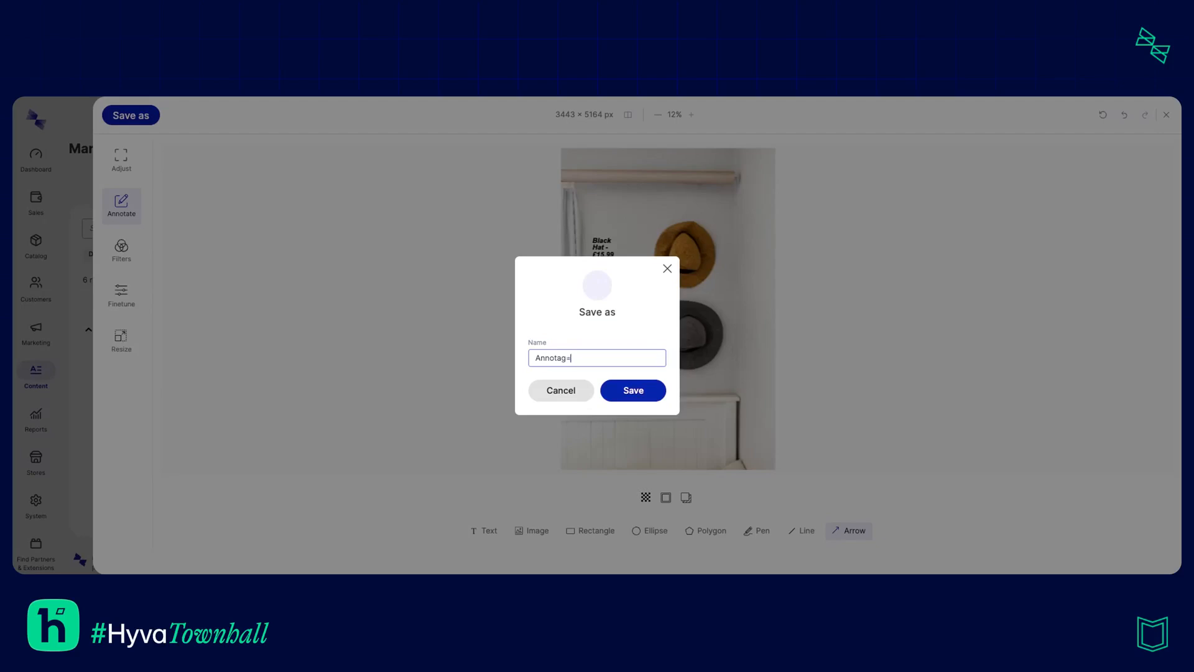
type("Annotated")
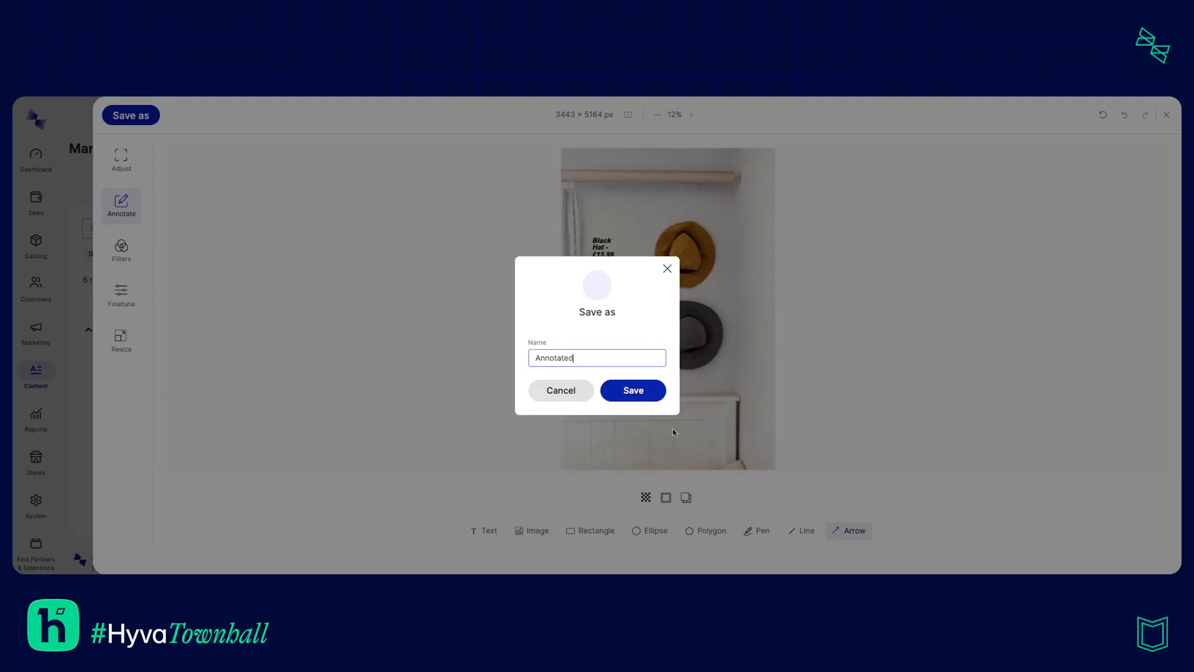
left_click(632, 389)
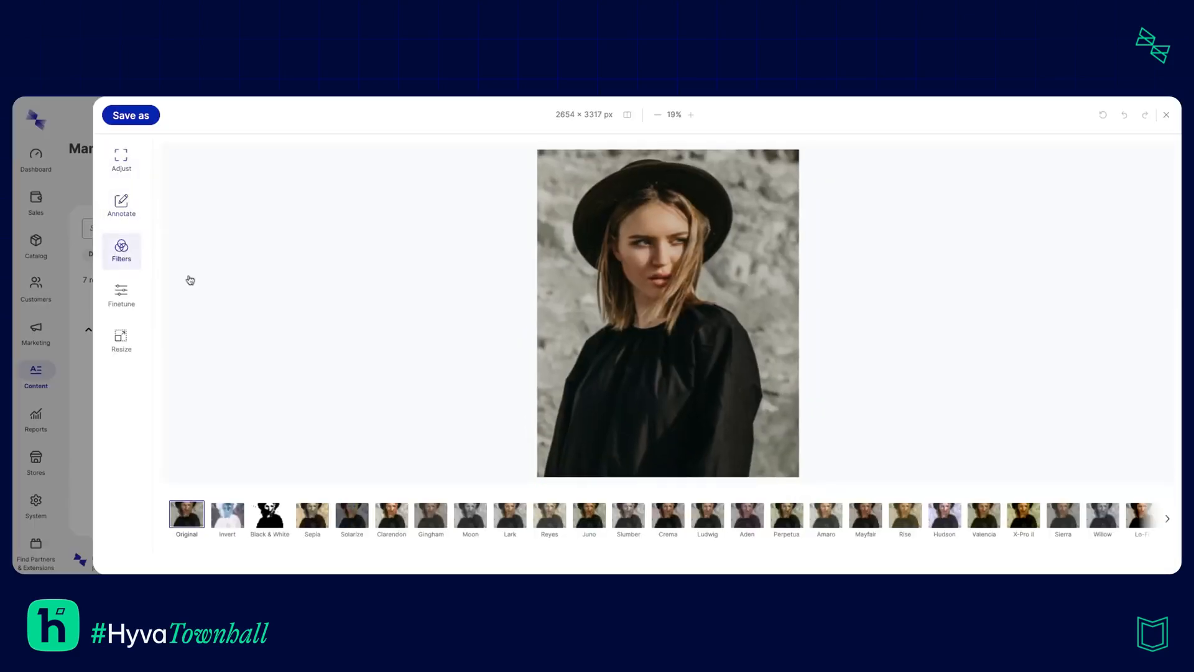
Raise the portrait's contrast to 22 and saturation to 1.5, then apply the Sepia filter
left_click(785, 517)
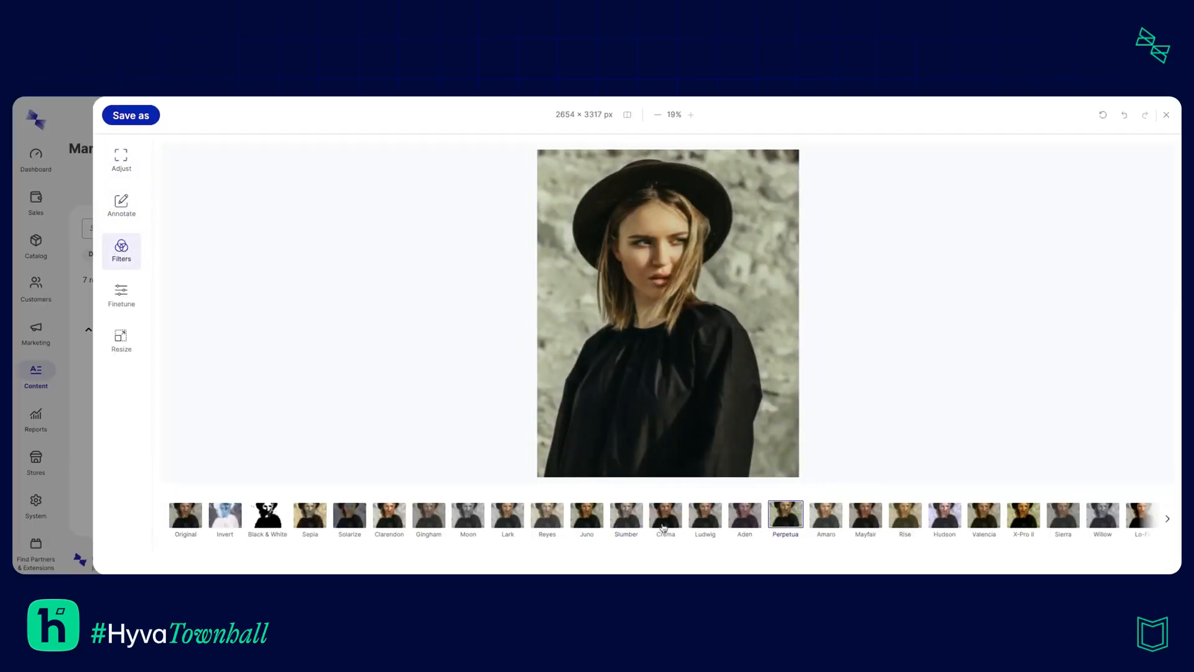
left_click(121, 296)
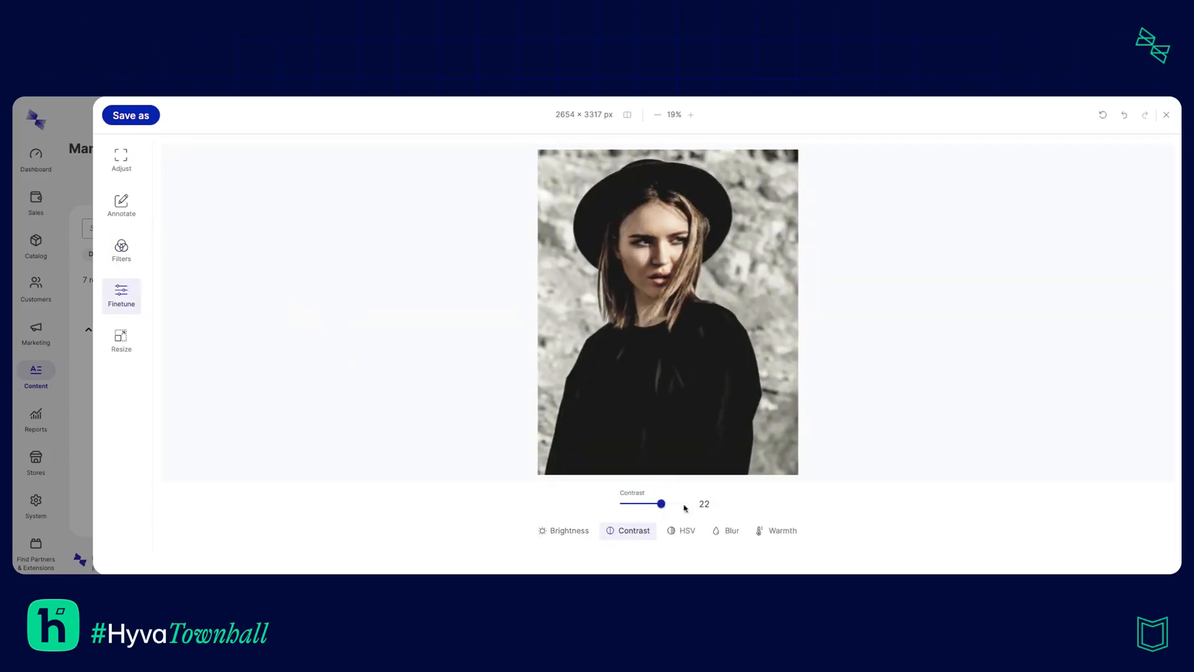
left_click(687, 530)
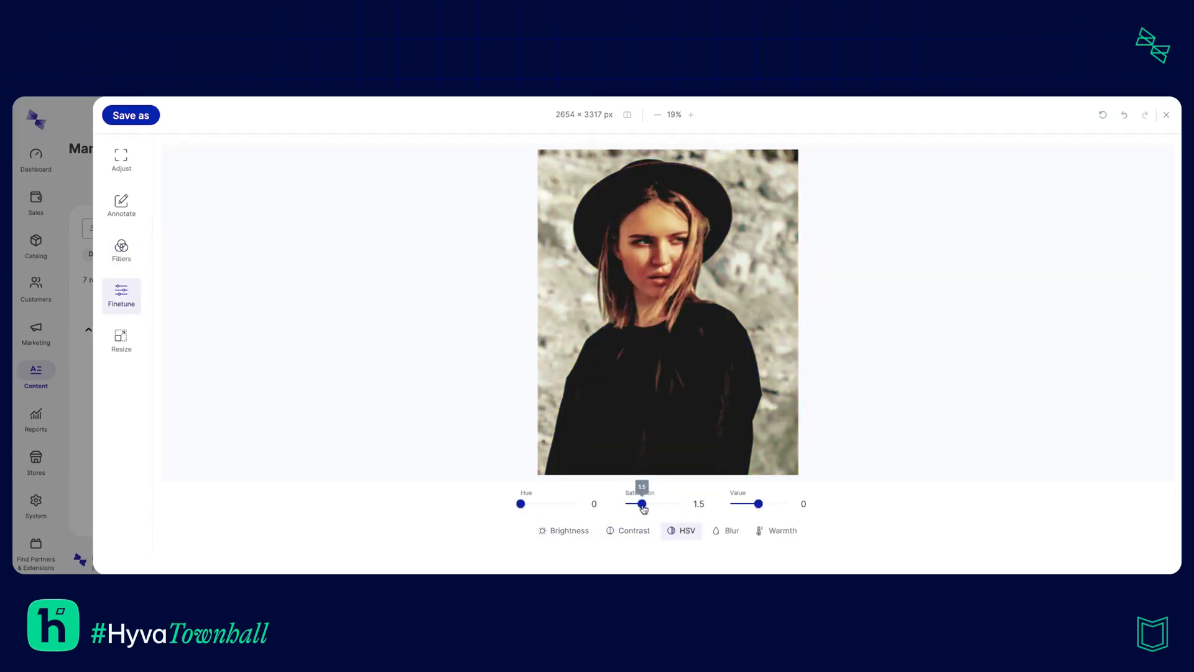
left_click(731, 530)
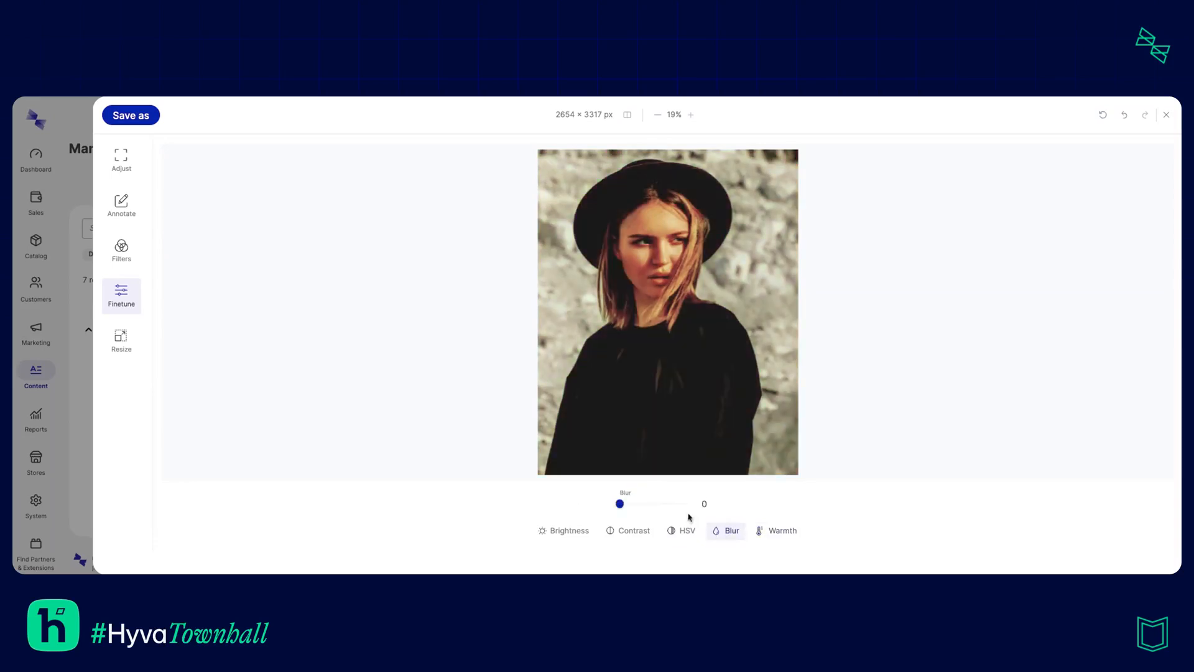
left_click(121, 251)
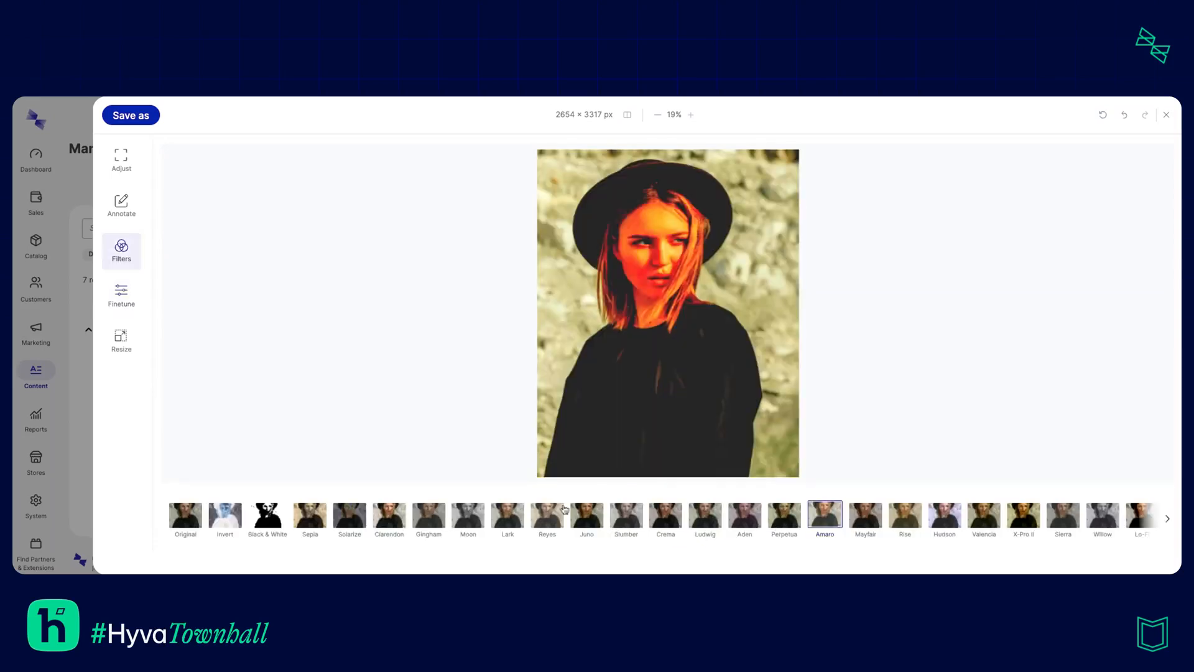
left_click(310, 517)
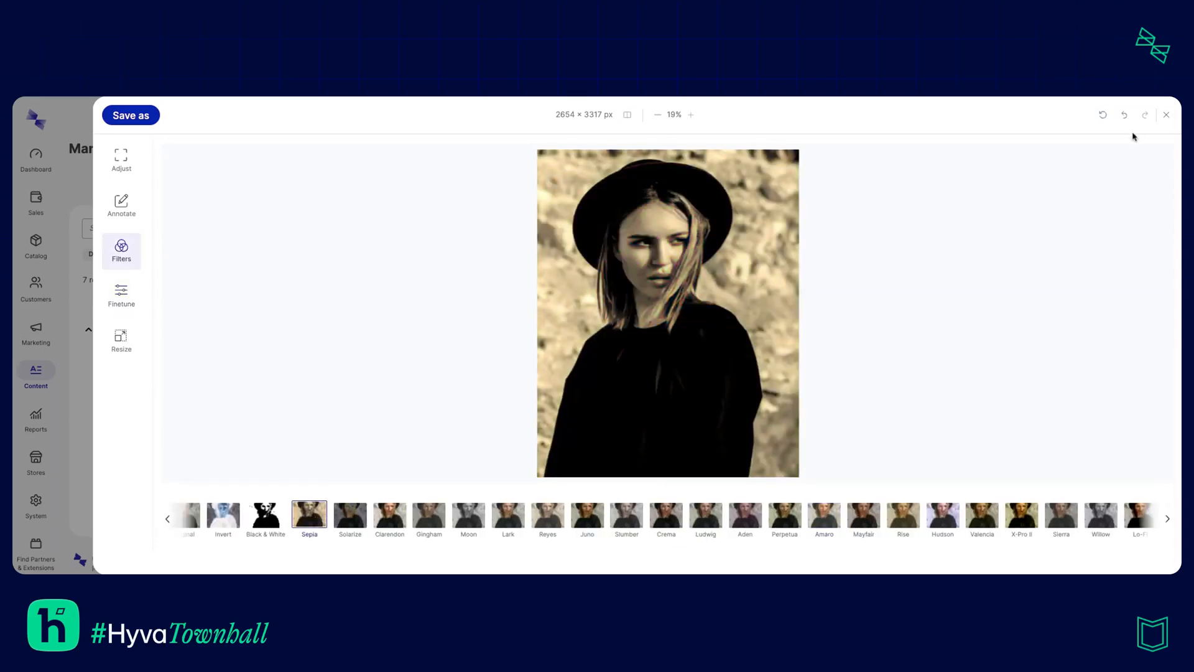